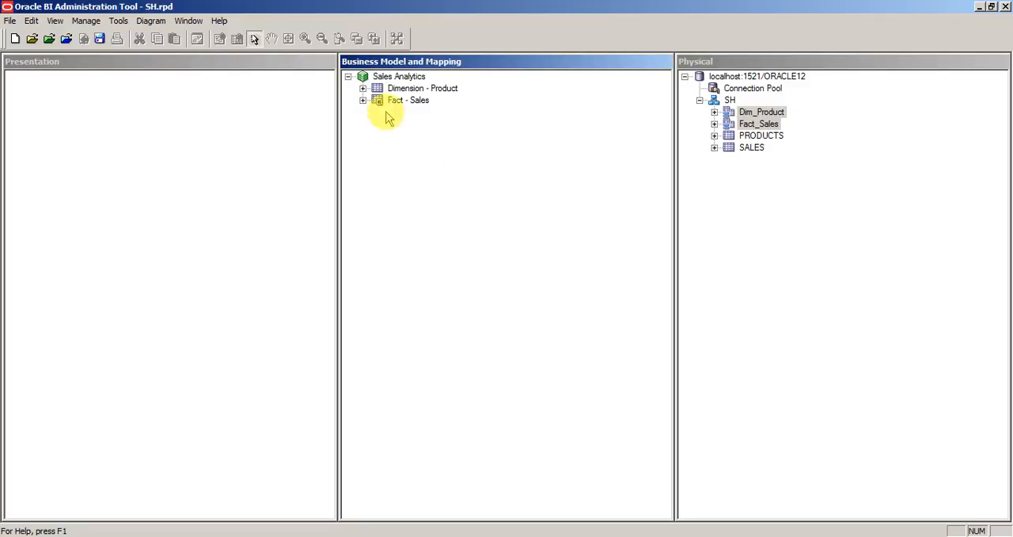
Step: Review the Dimension - Product and Fact - Sales logical columns and the SH physical schema
left_click(362, 88)
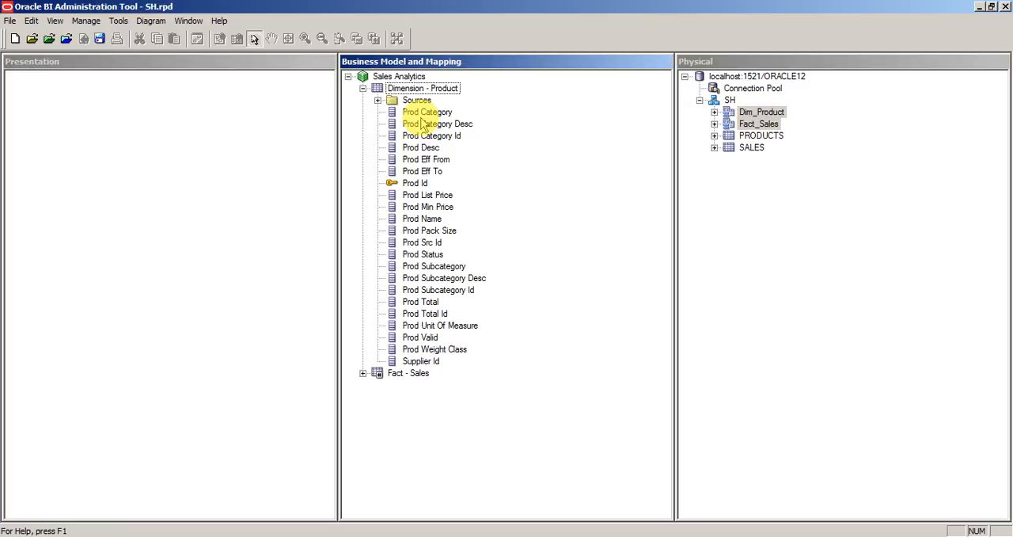
mouse_move(363, 378)
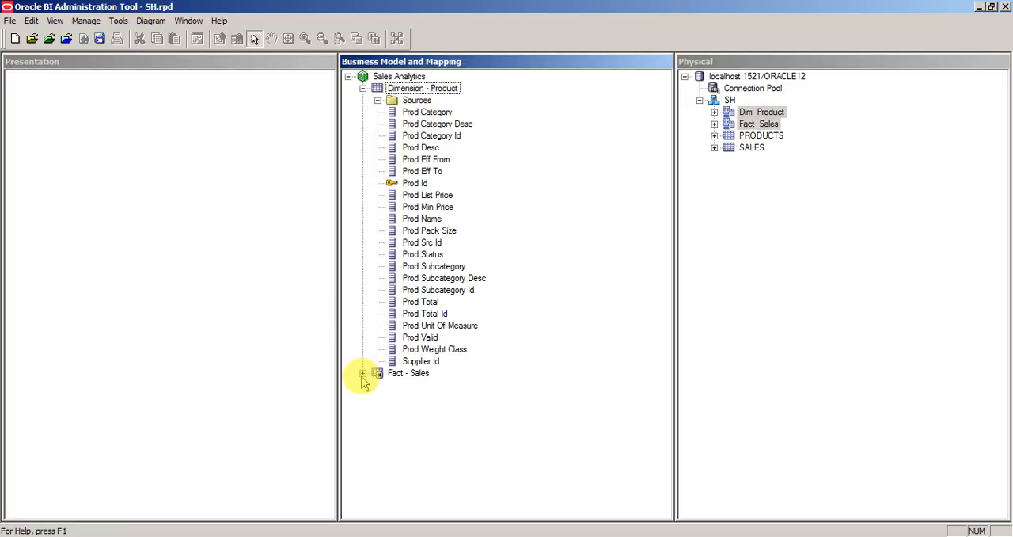
left_click(363, 374)
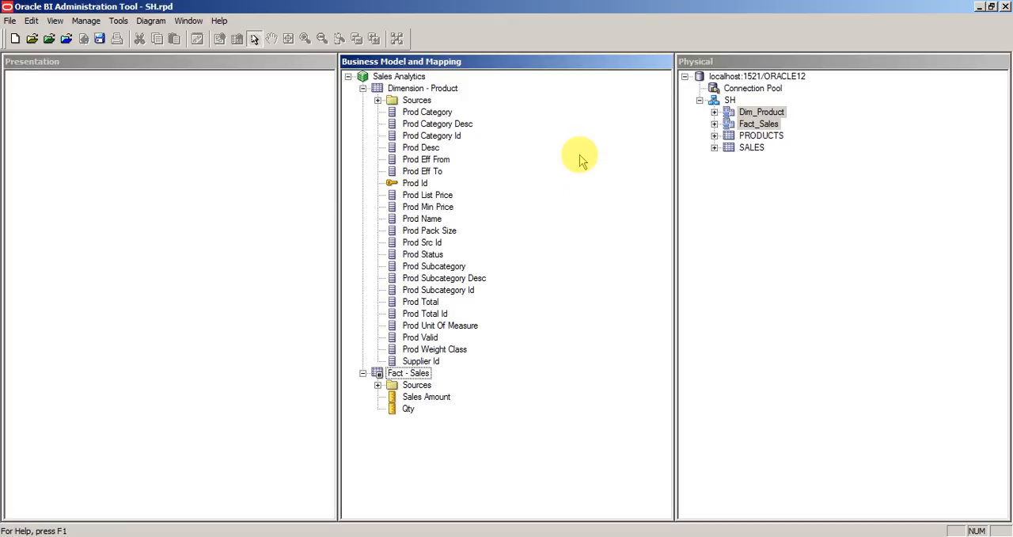
left_click(363, 373)
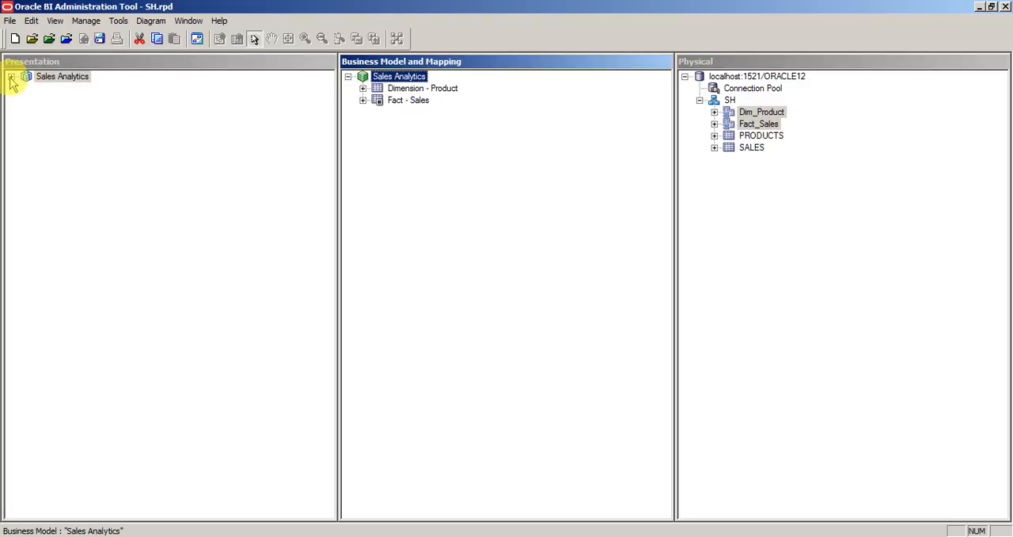
left_click(12, 76)
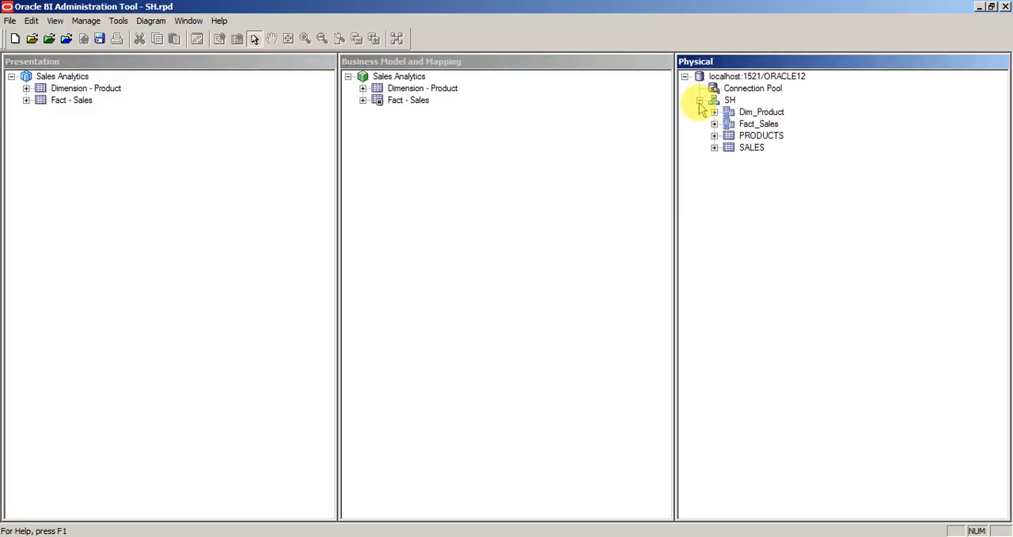
left_click(700, 100)
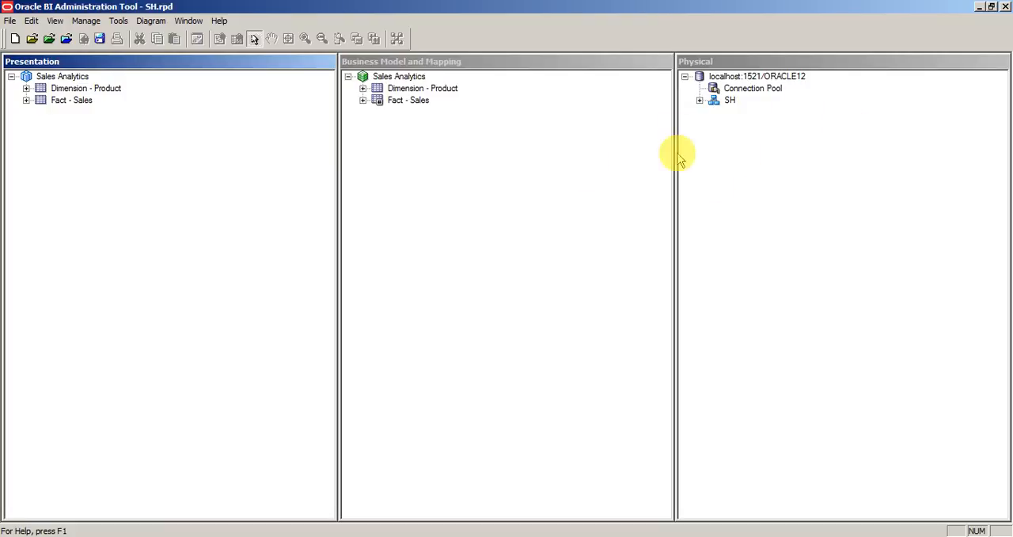
left_click(728, 100)
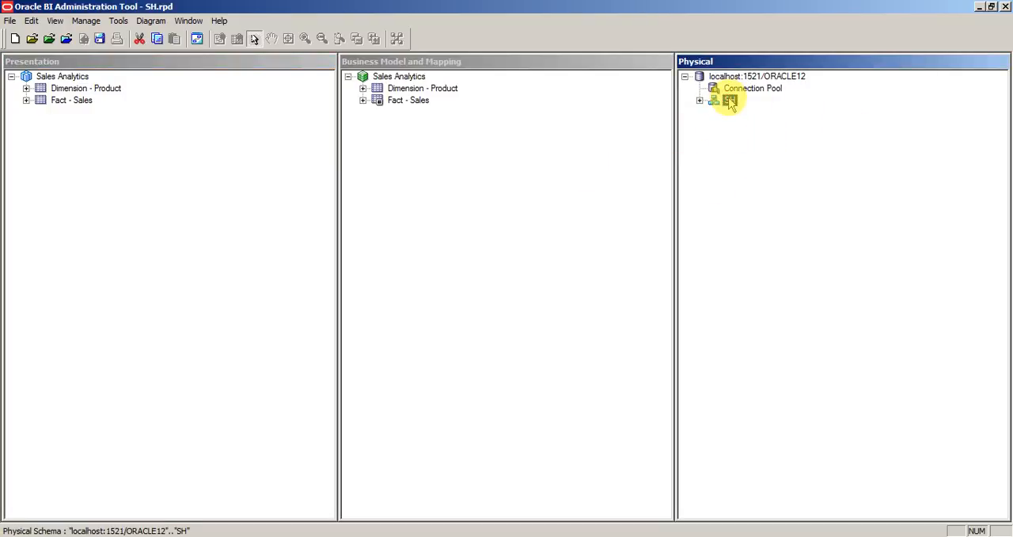
left_click(399, 76)
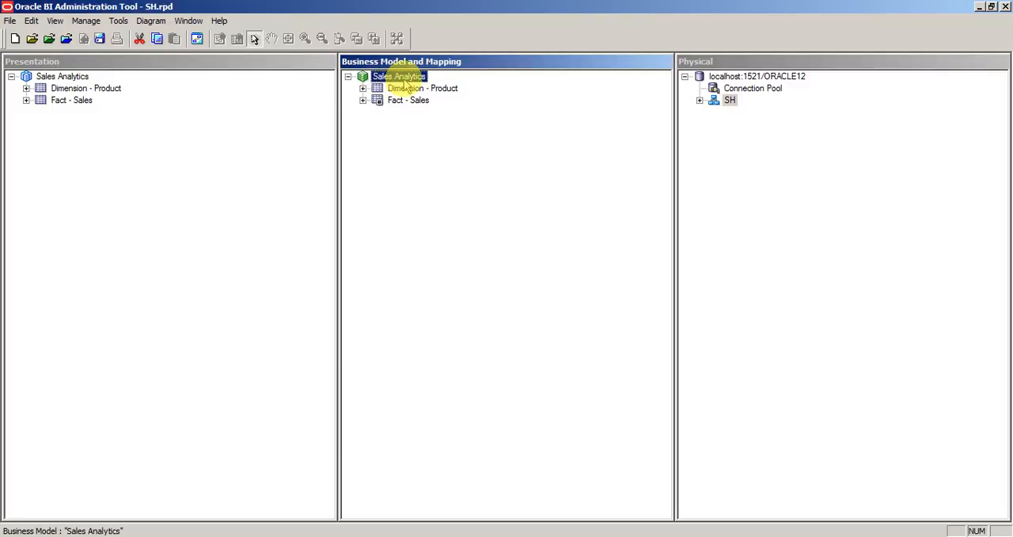
Step: Select the Dimension - Product presentation table and its Prod Id key column in the business model
left_click(62, 76)
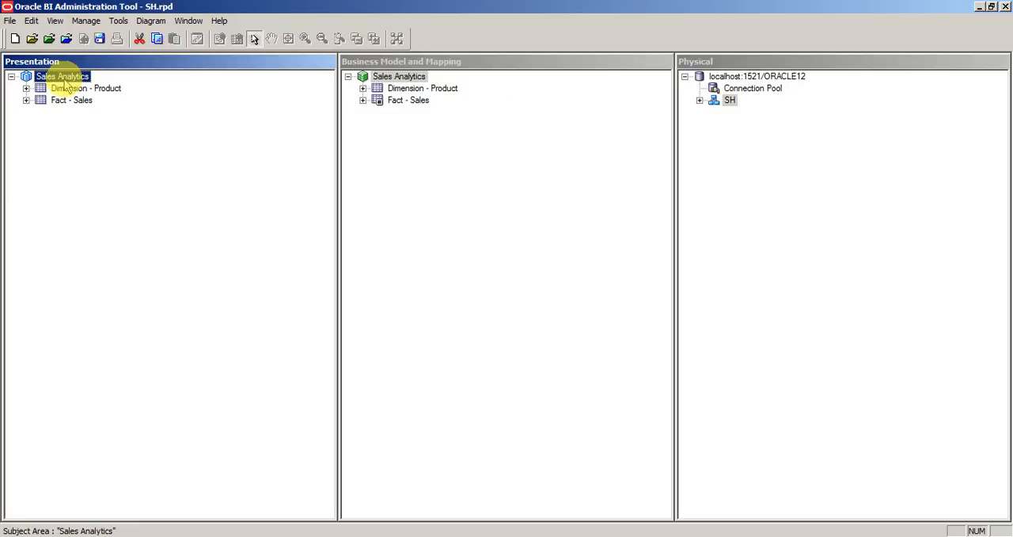
left_click(86, 88)
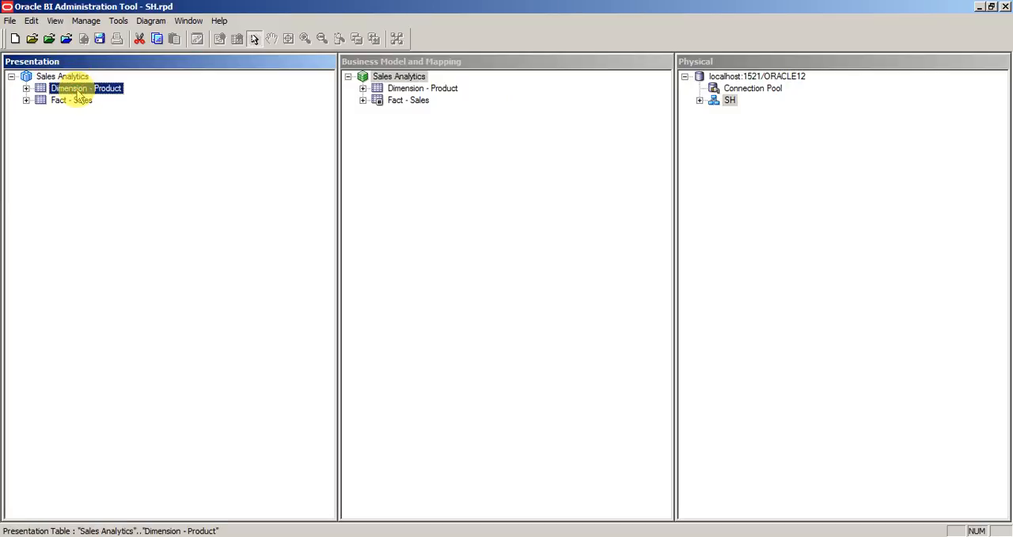
left_click(25, 88)
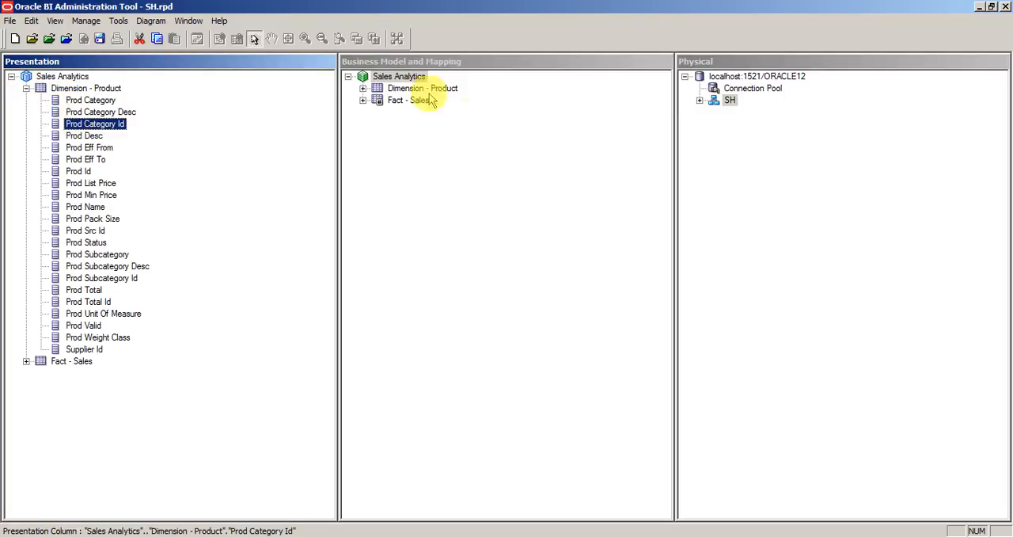
left_click(363, 89)
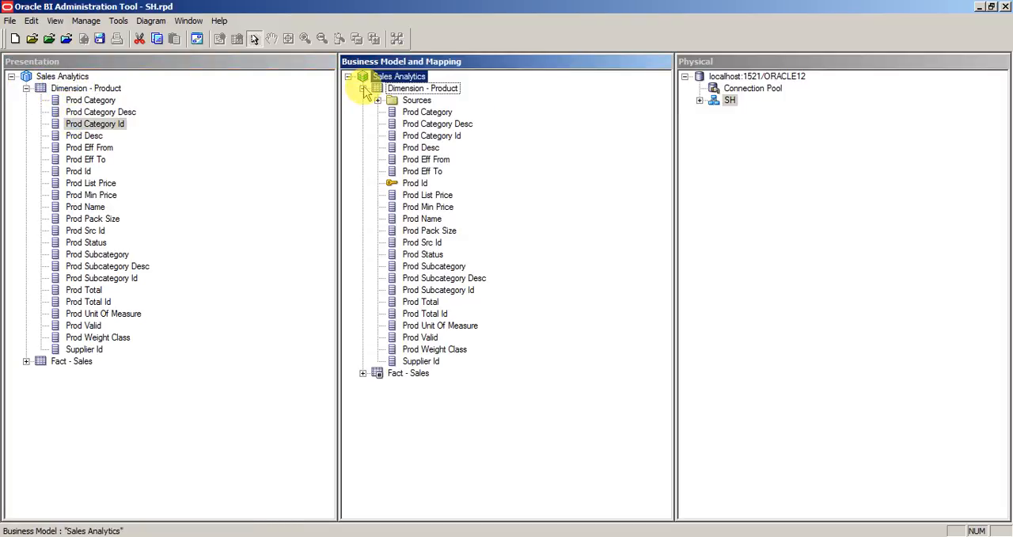
left_click(415, 182)
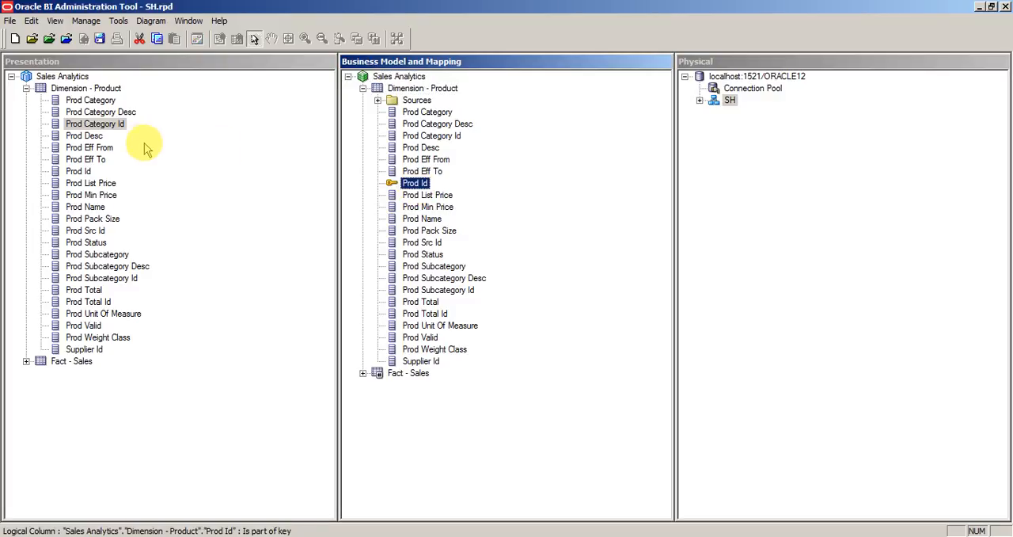
Step: Delete the Prod Id column from the Dimension - Product presentation table and confirm
left_click(79, 171)
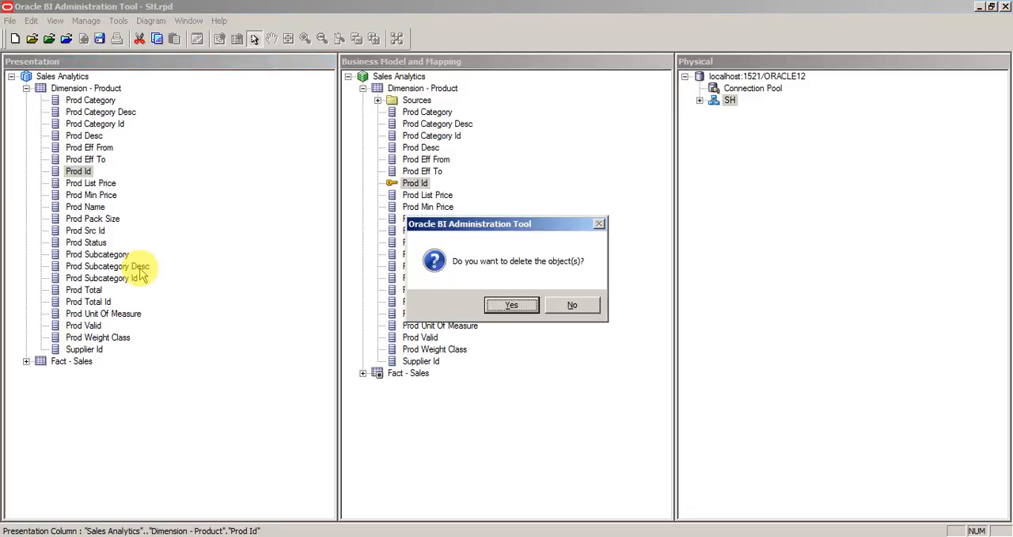
left_click(511, 304)
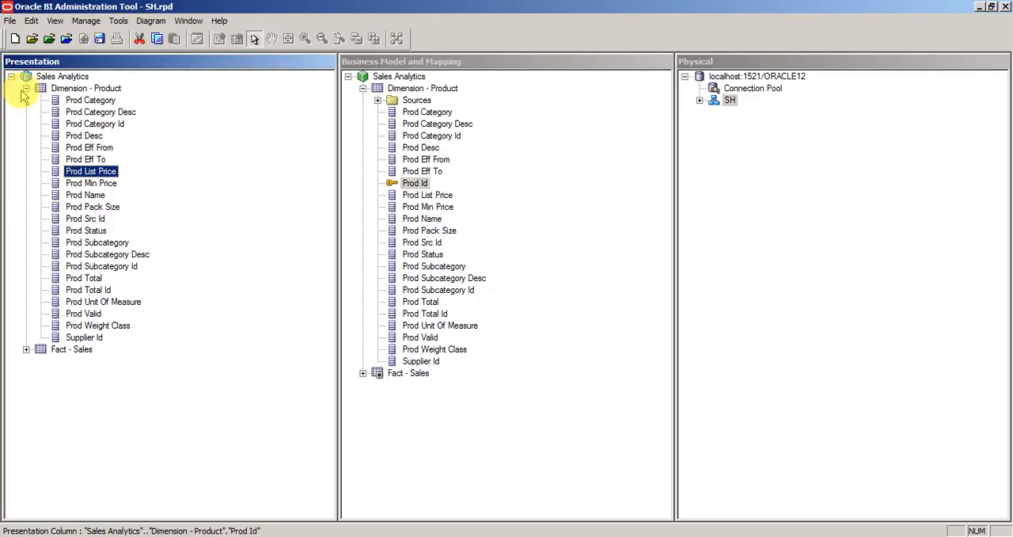
left_click(13, 89)
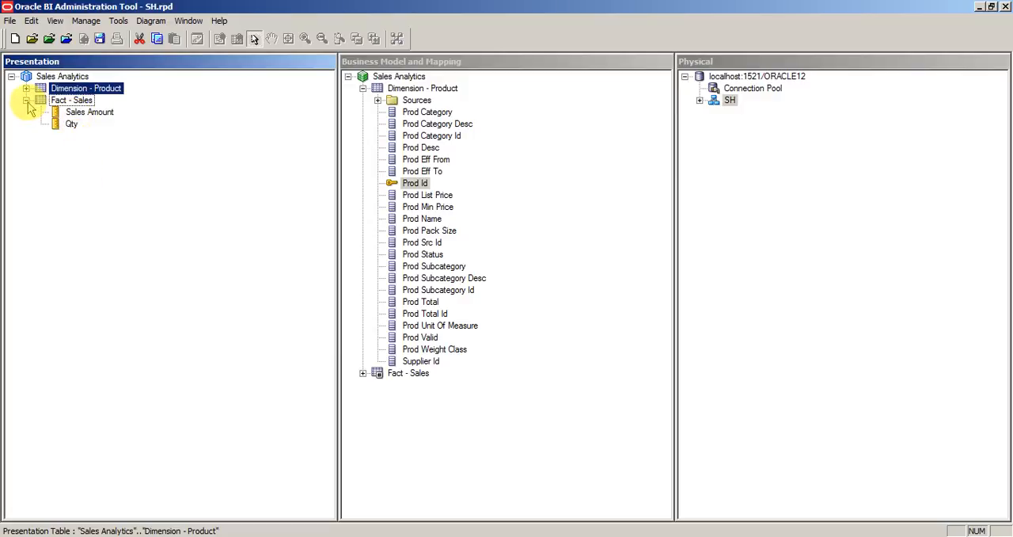
right_click(62, 76)
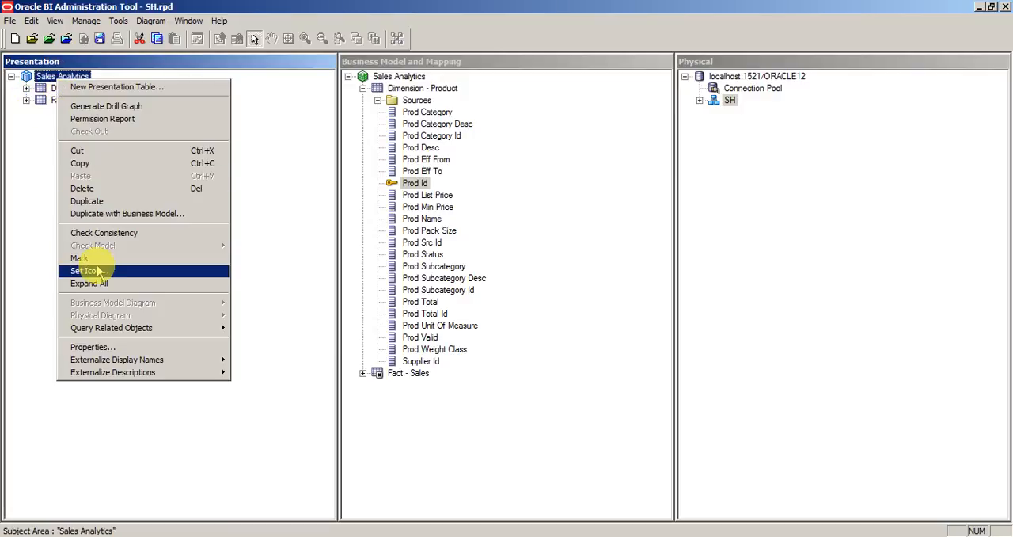
mouse_move(130, 302)
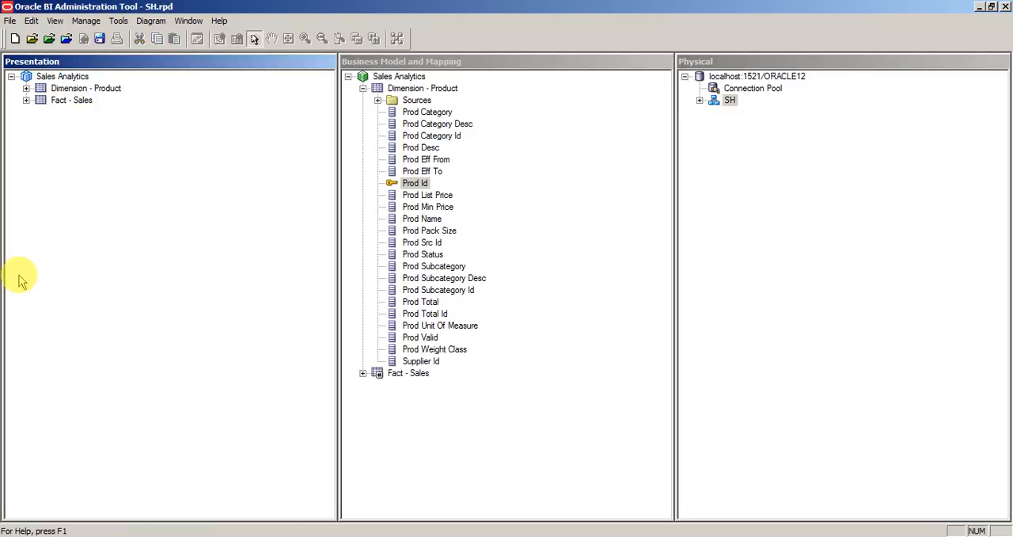
left_click(26, 89)
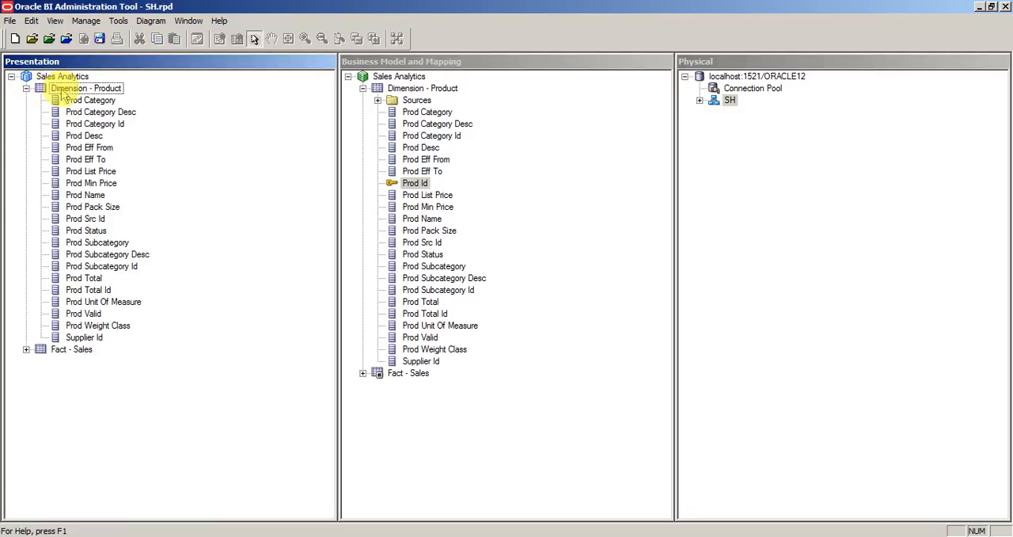
Step: Move Prod Name to the top of the Dimension - Product presentation column order and apply it
double_click(86, 89)
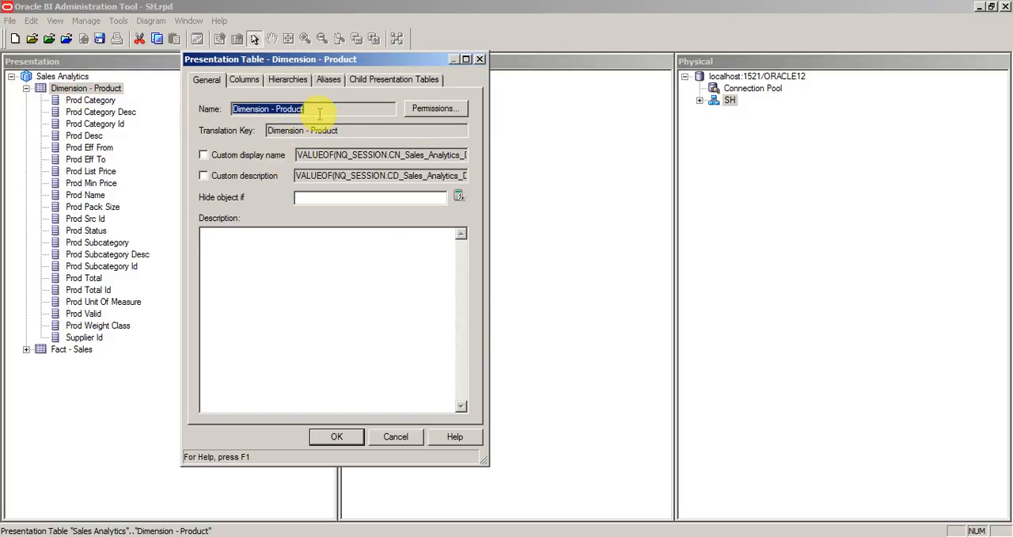
left_click(244, 79)
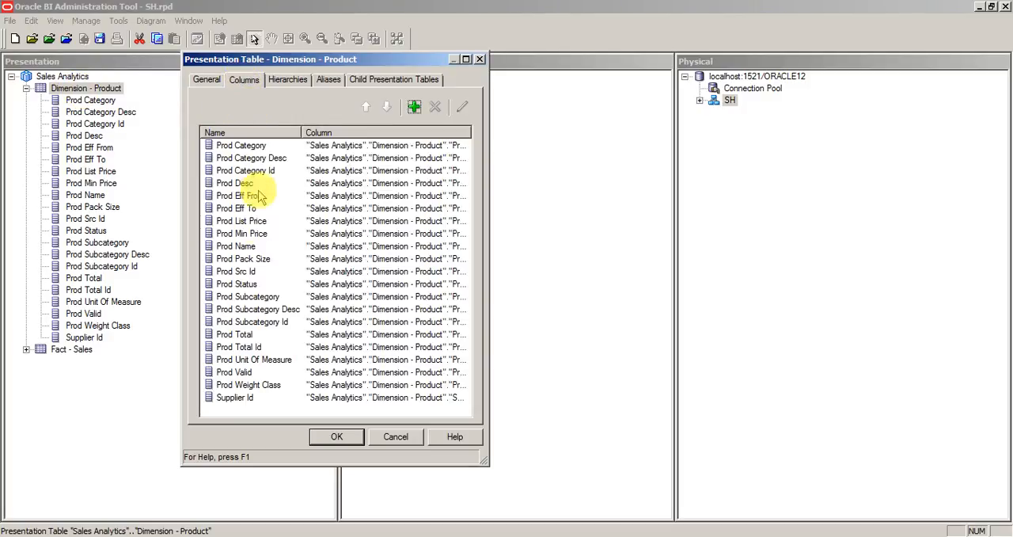
left_click(240, 233)
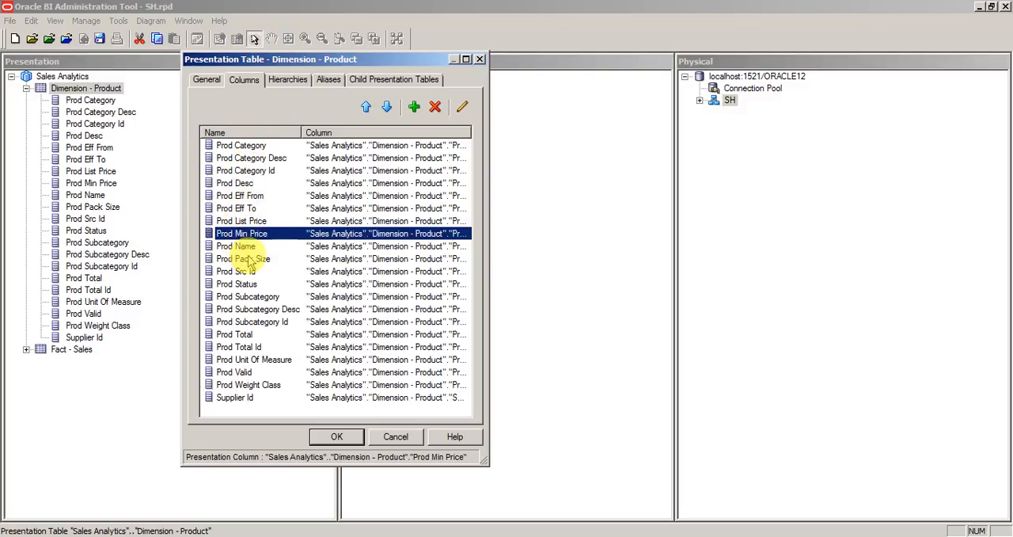
left_click(247, 247)
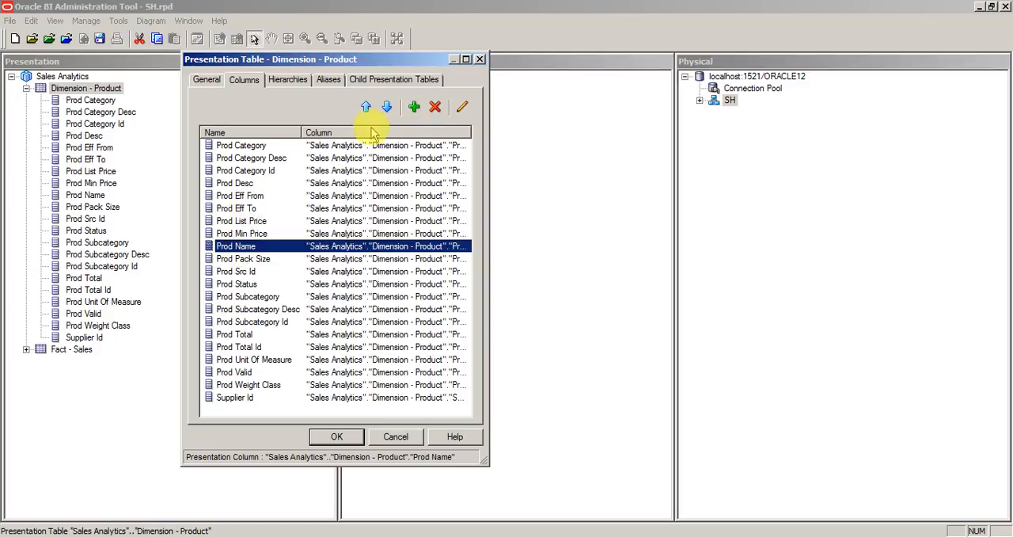
left_click(364, 106)
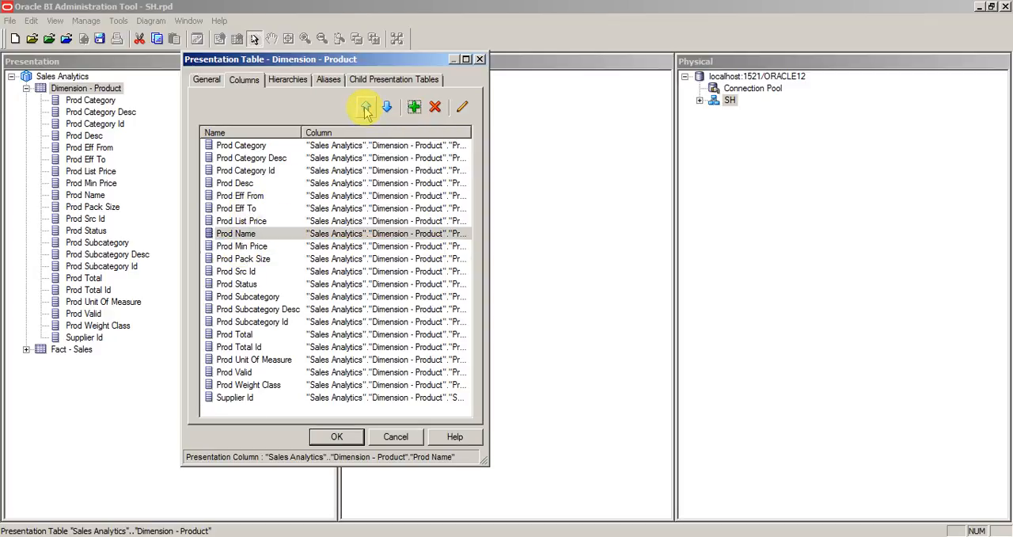
left_click(434, 107)
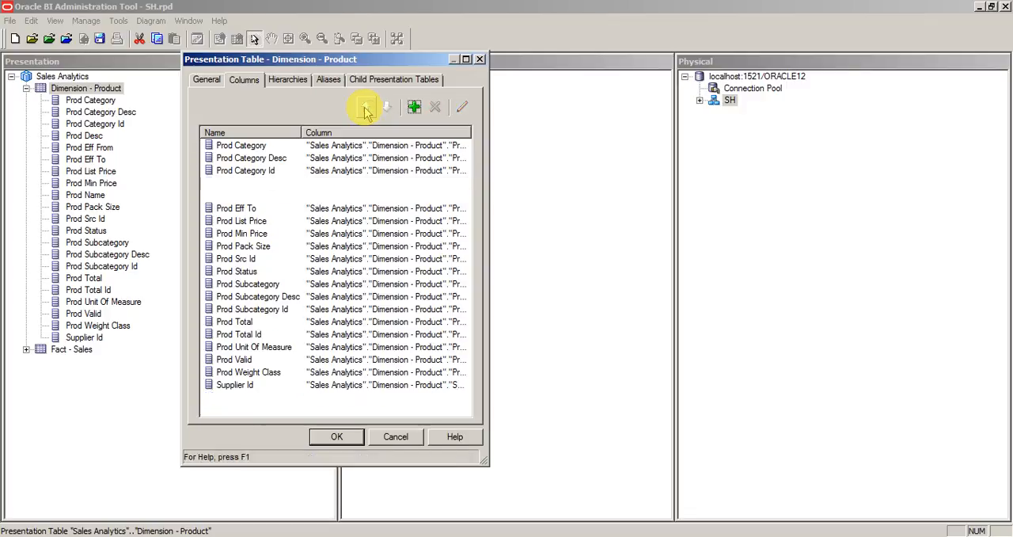
left_click(364, 108)
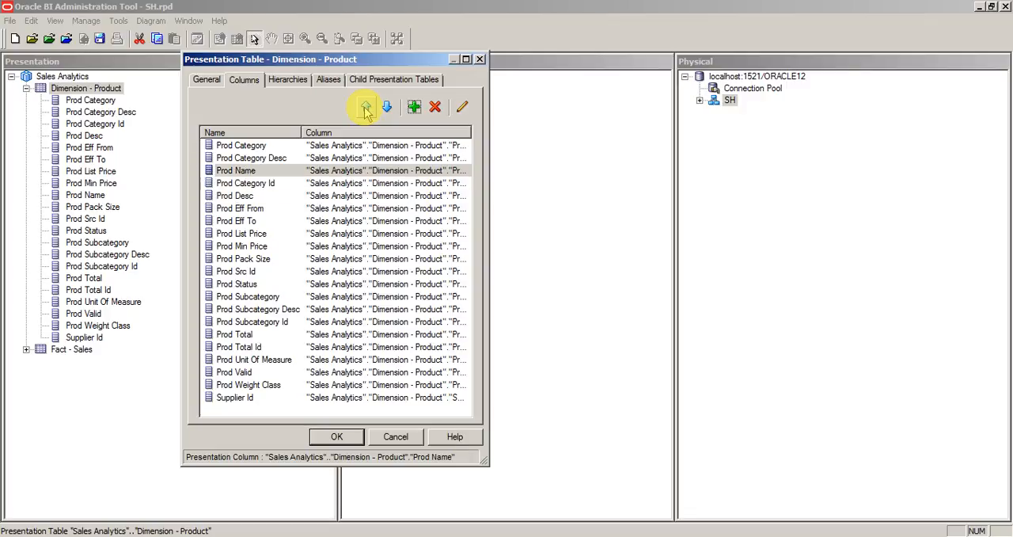
left_click(364, 107)
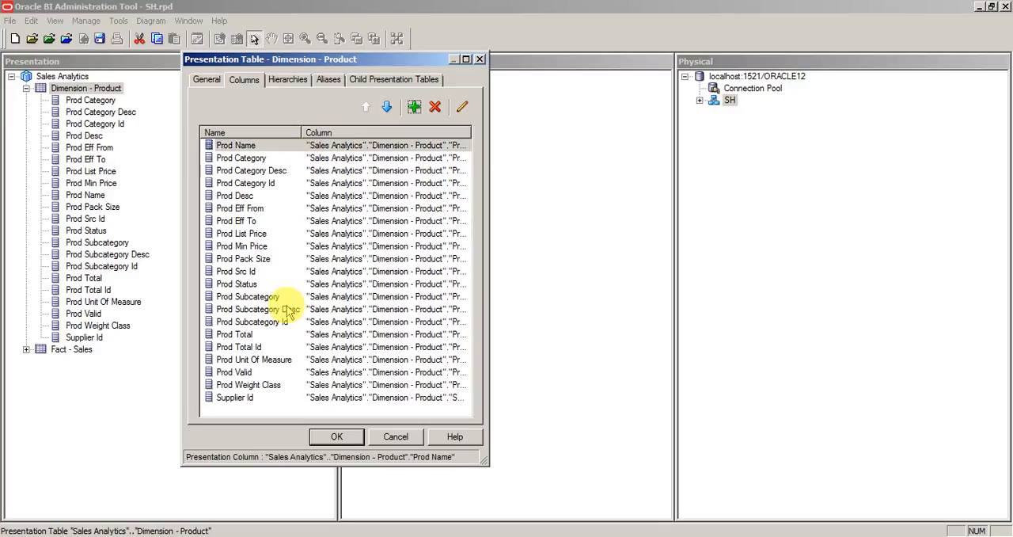
left_click(335, 437)
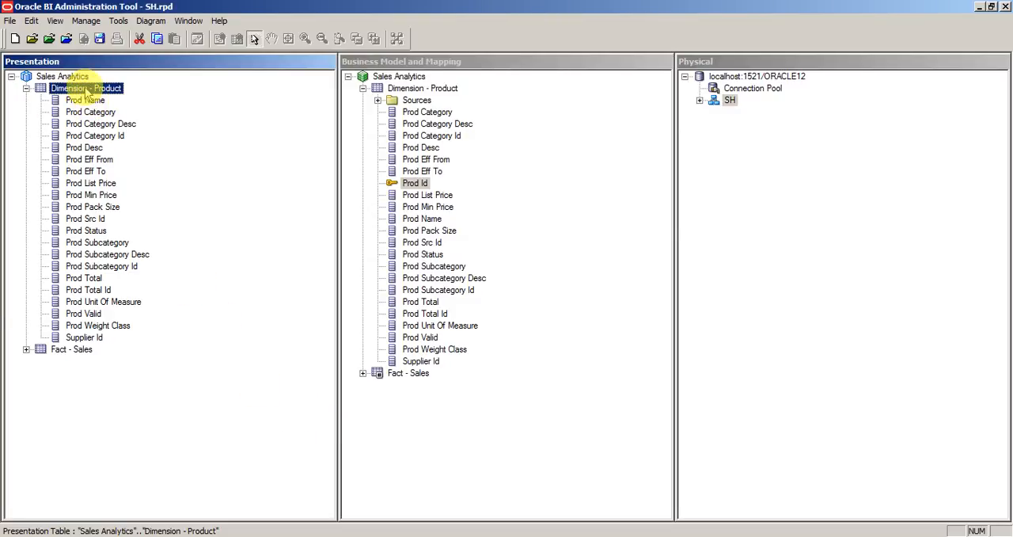
Step: Reopen the Dimension - Product properties on its general settings
double_click(85, 89)
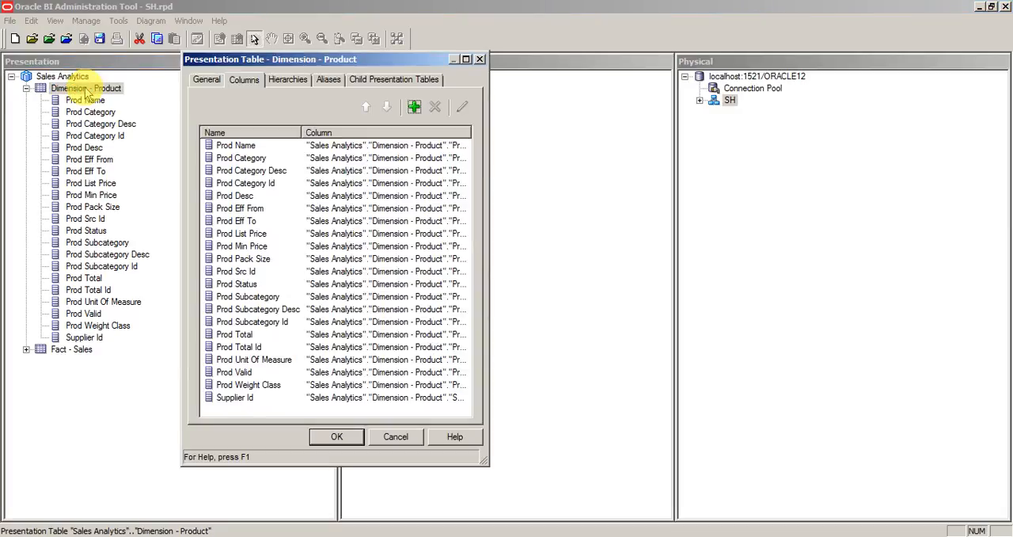
left_click(206, 79)
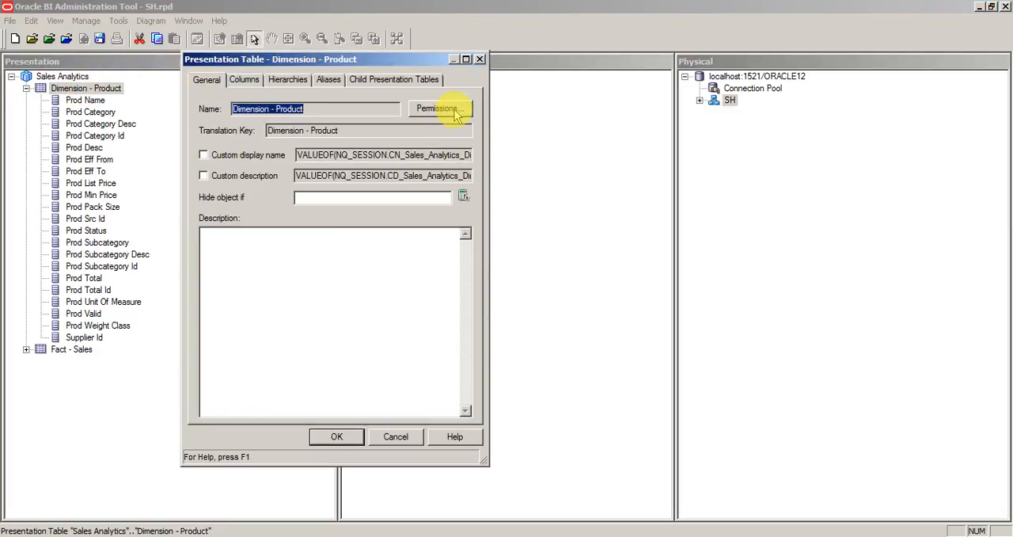
left_click(440, 107)
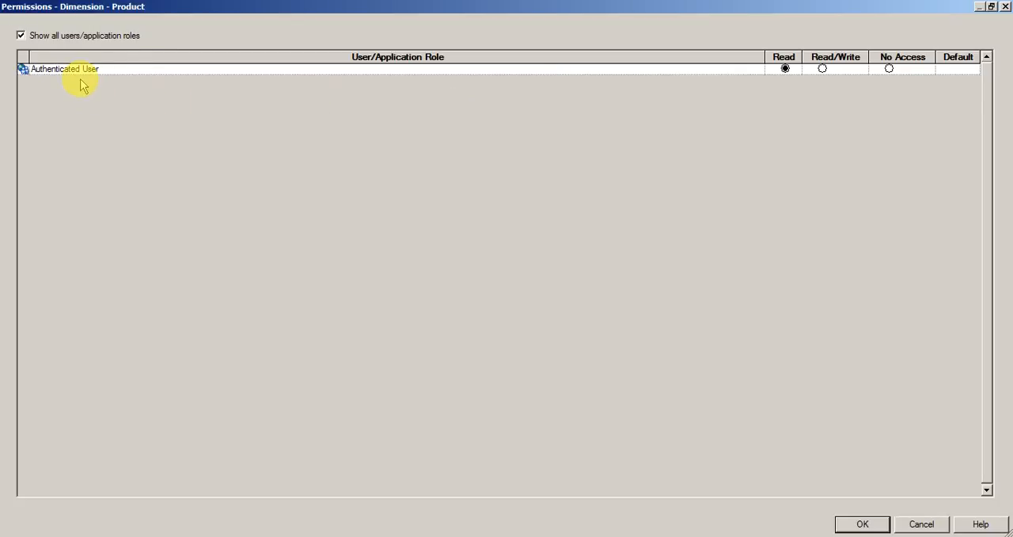
mouse_move(288, 184)
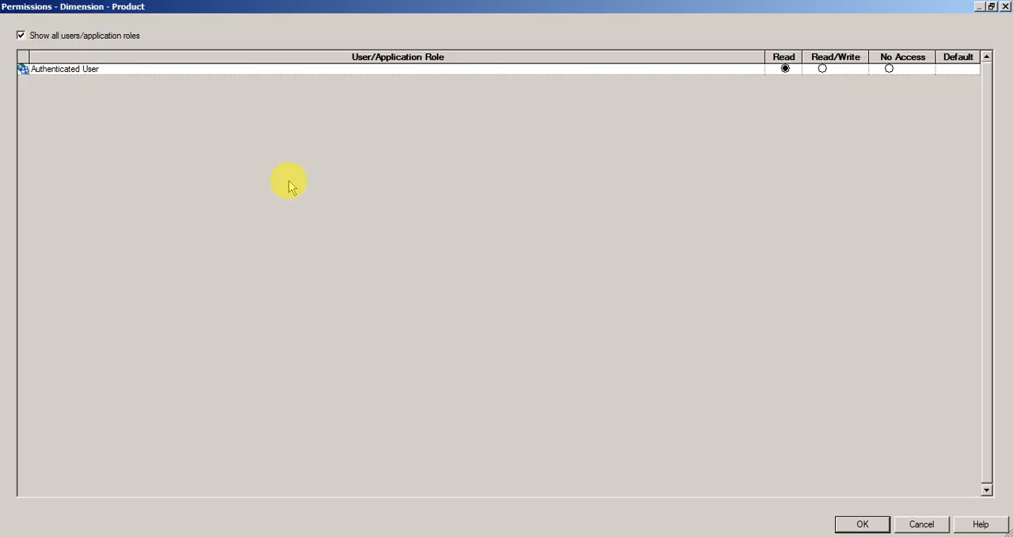
mouse_move(937, 494)
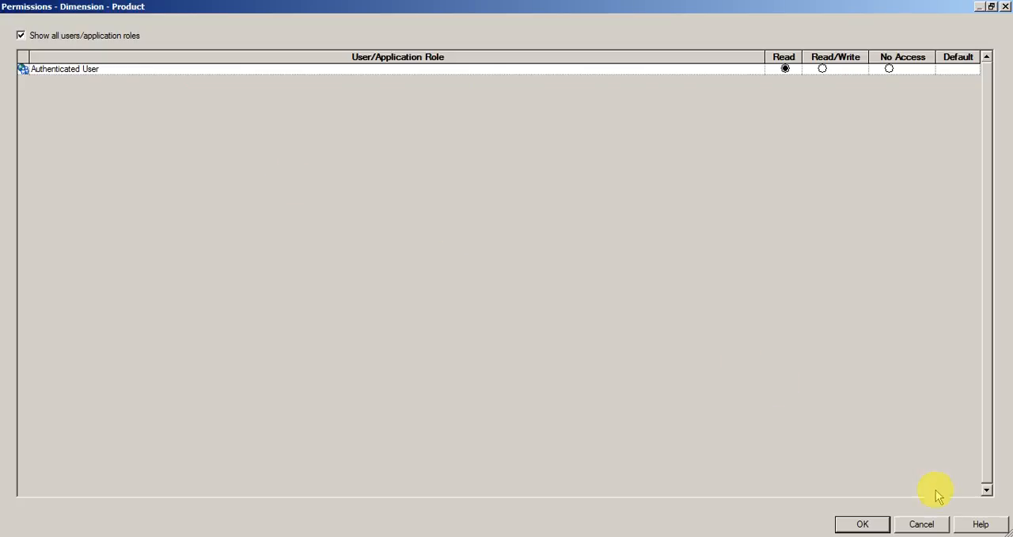
mouse_move(333, 50)
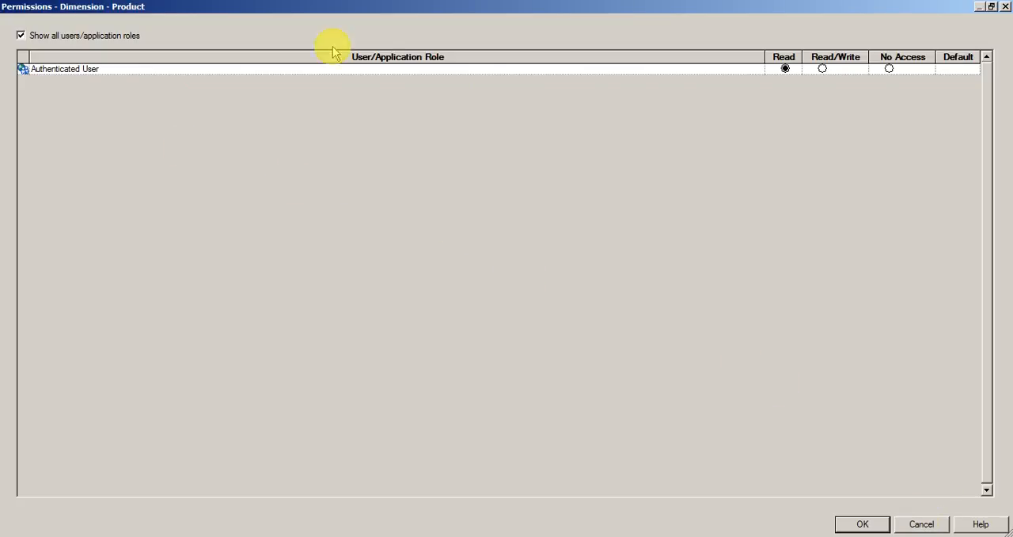
mouse_move(820, 466)
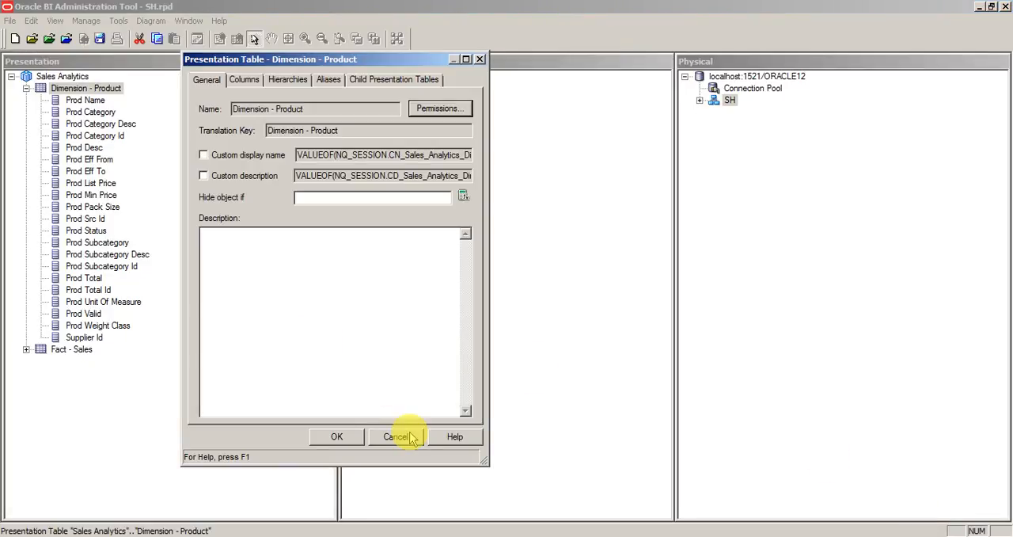
Step: Cancel the properties, review the Dimension - Product columns and expand the SH schema tables
left_click(395, 437)
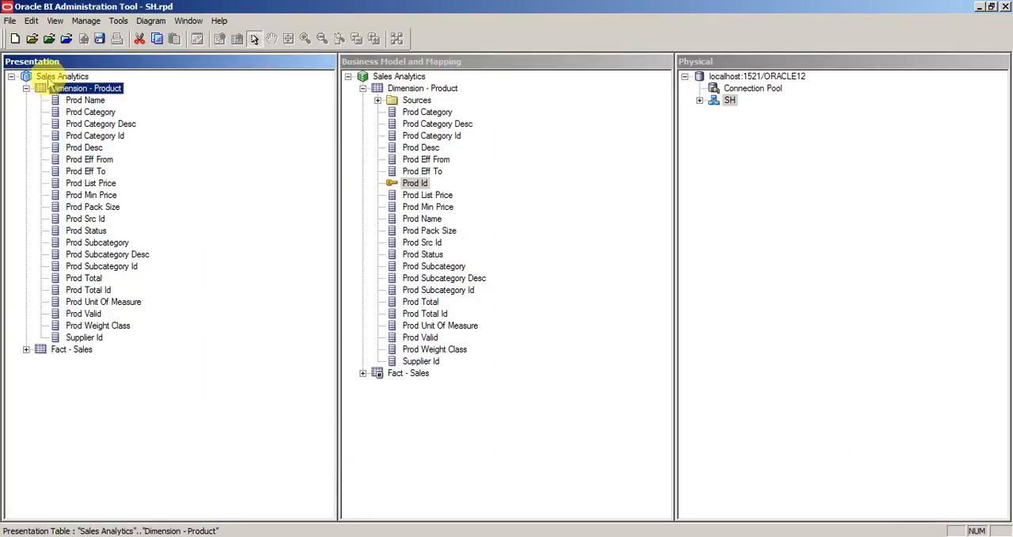
left_click(25, 89)
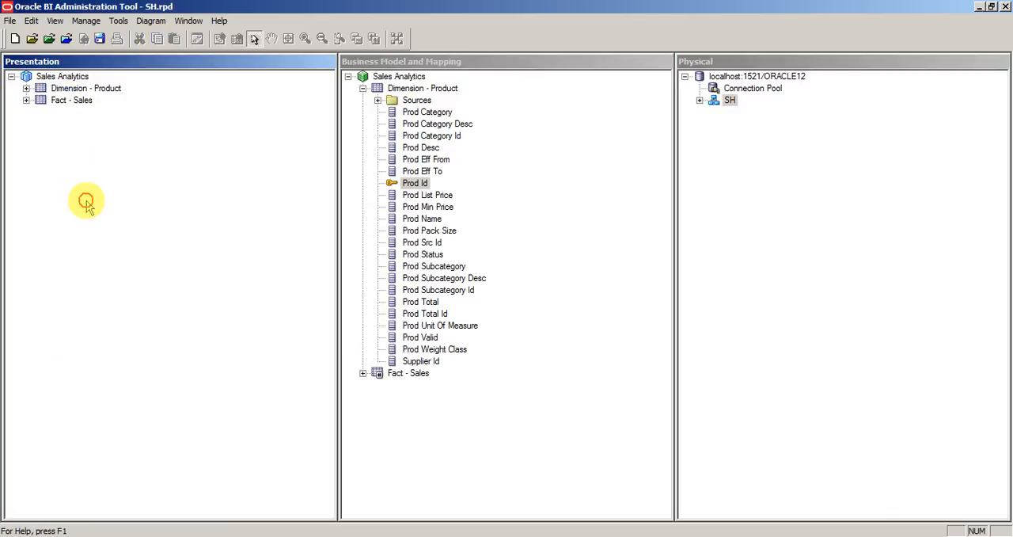
mouse_move(130, 209)
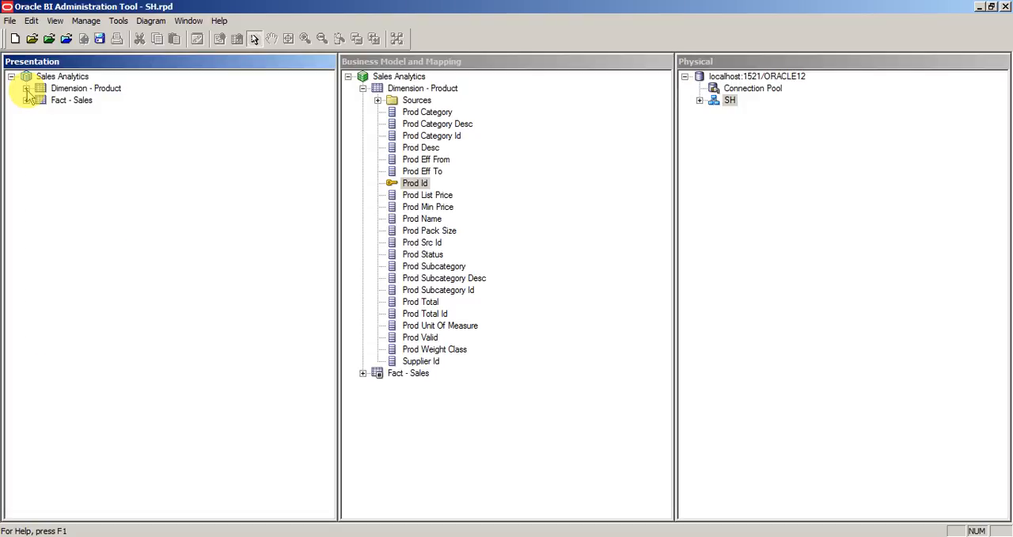
left_click(25, 89)
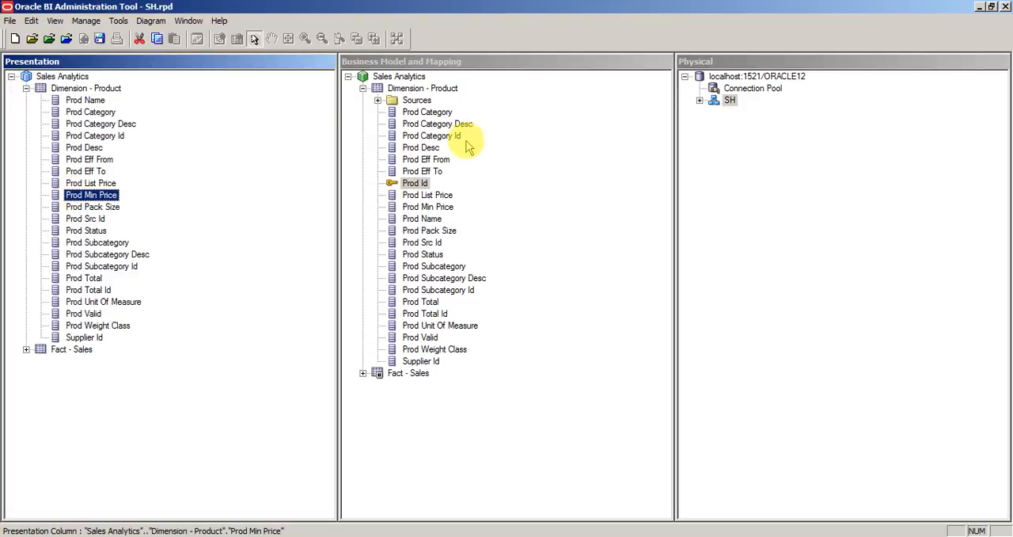
left_click(437, 288)
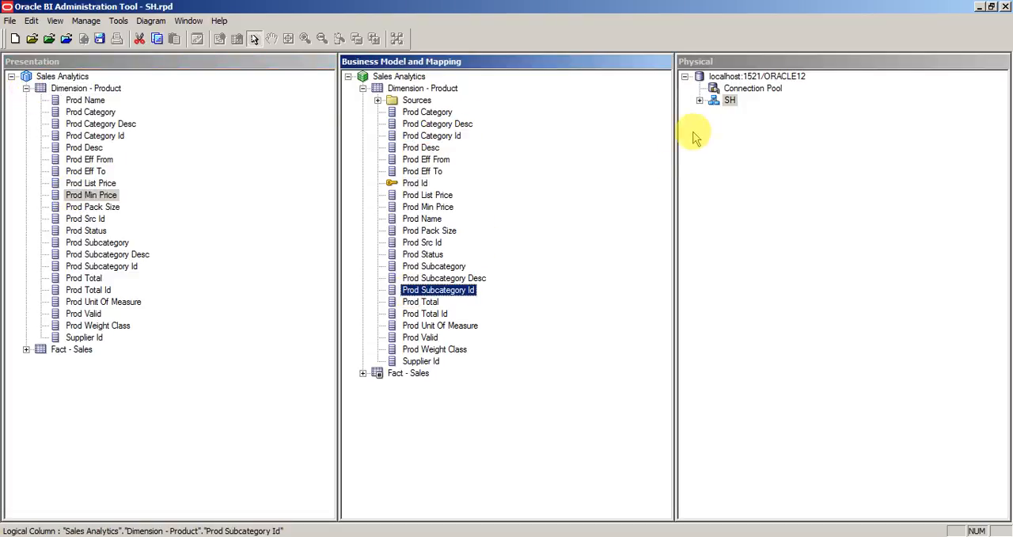
left_click(699, 100)
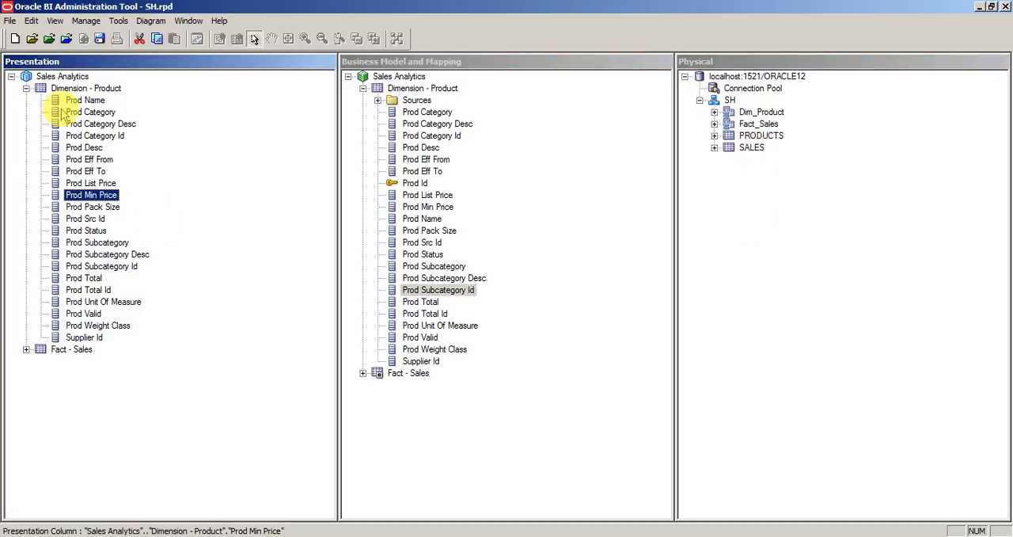
left_click(13, 88)
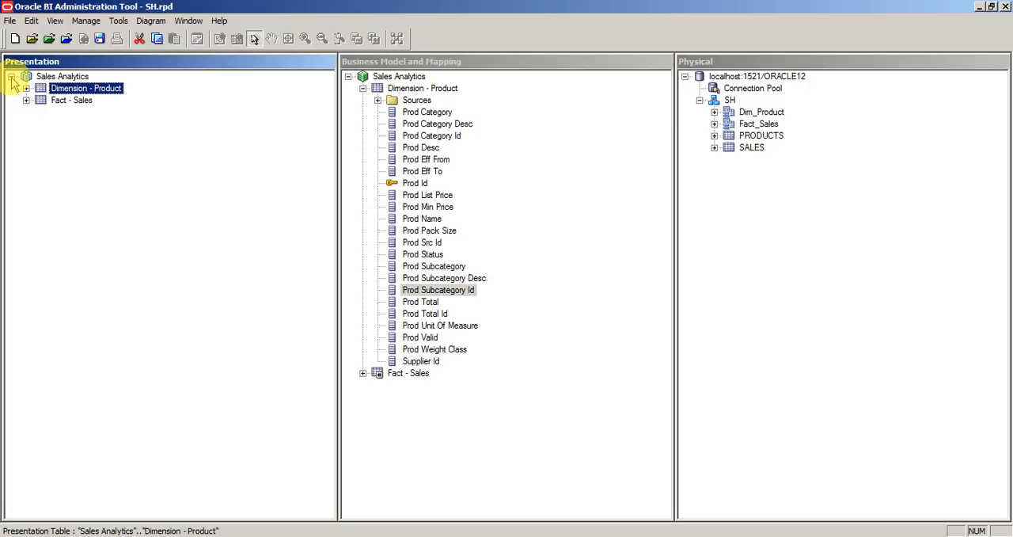
left_click(62, 76)
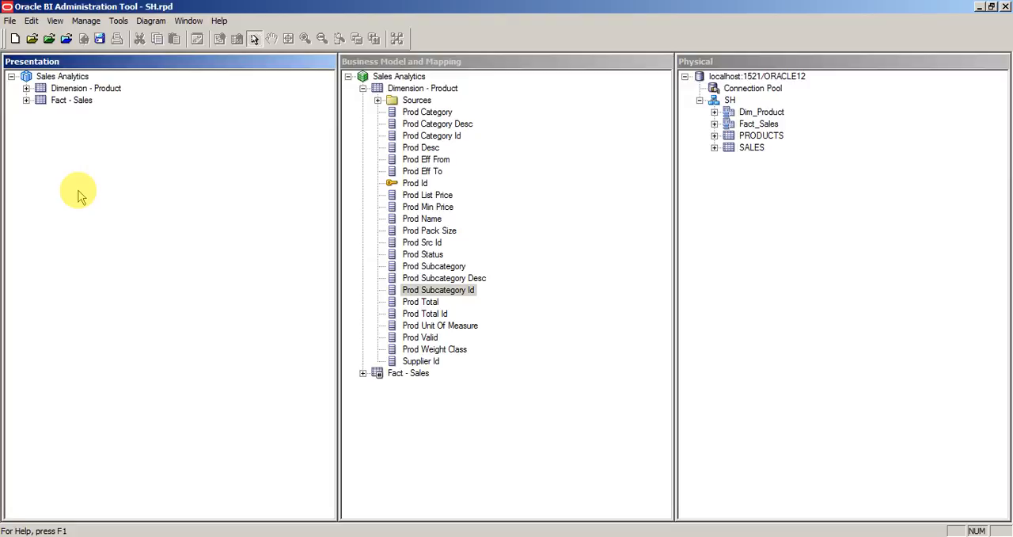
mouse_move(28, 129)
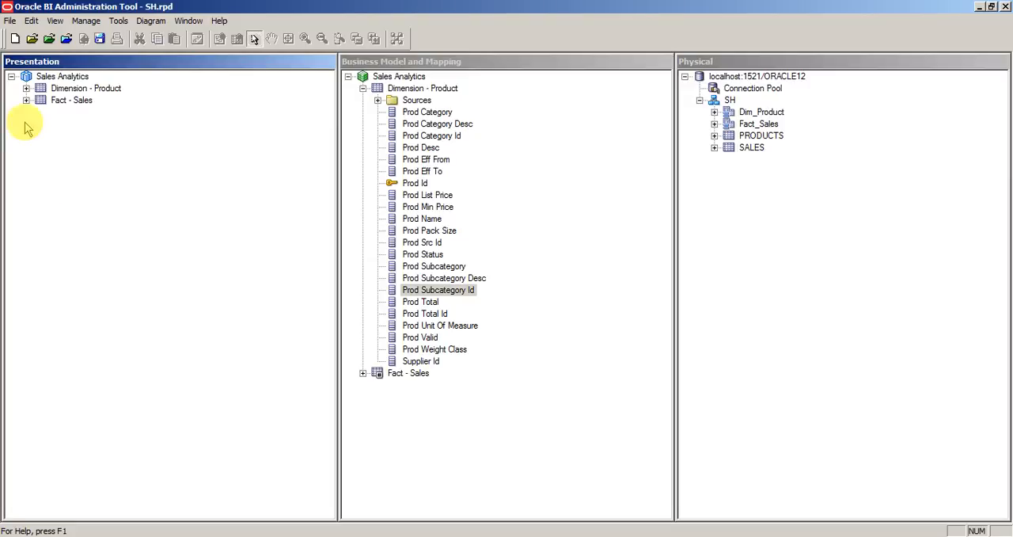
Step: Review Dimension - Product and Fact - Sales with Sales Amount, then collapse the Sales Analytics subject area
left_click(62, 76)
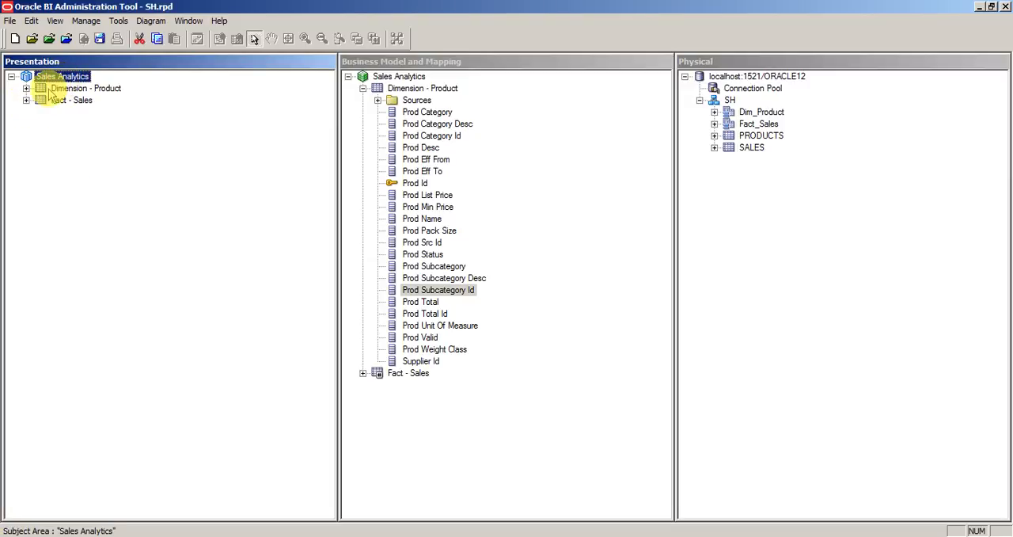
left_click(86, 89)
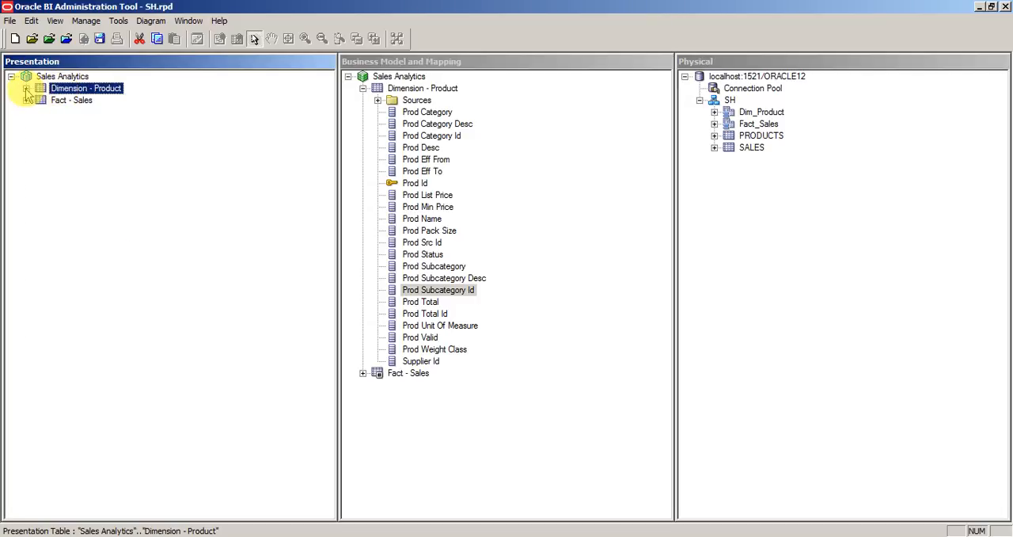
left_click(26, 88)
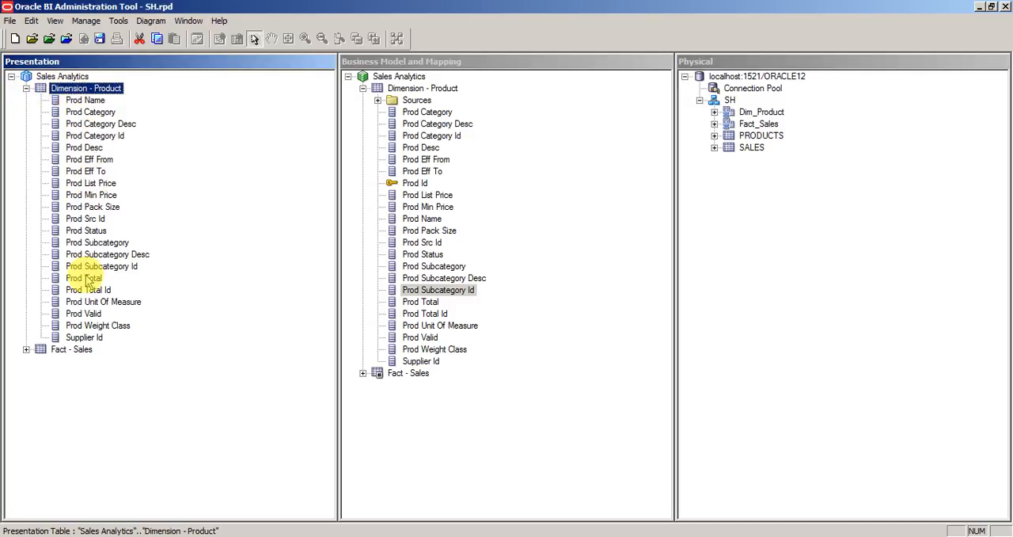
left_click(25, 89)
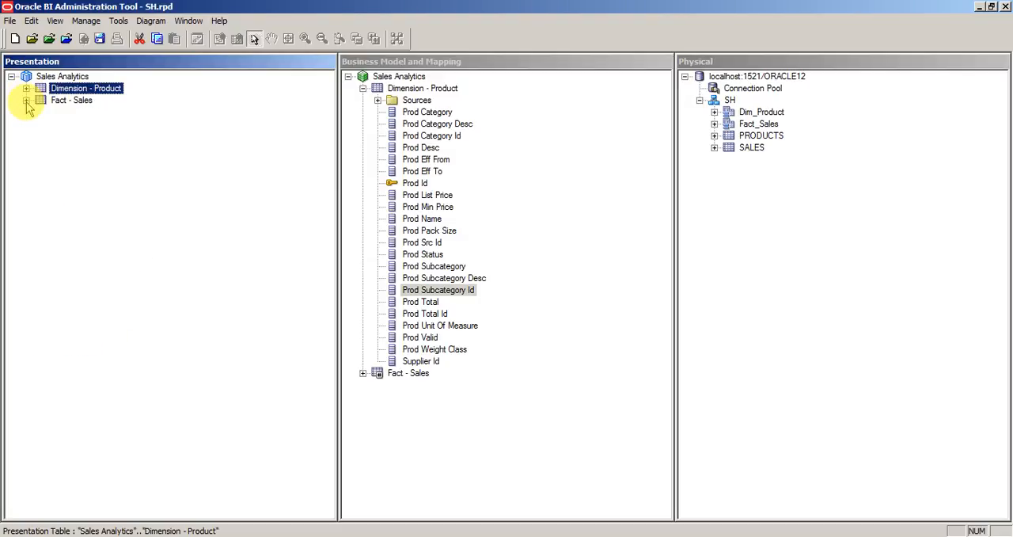
left_click(25, 99)
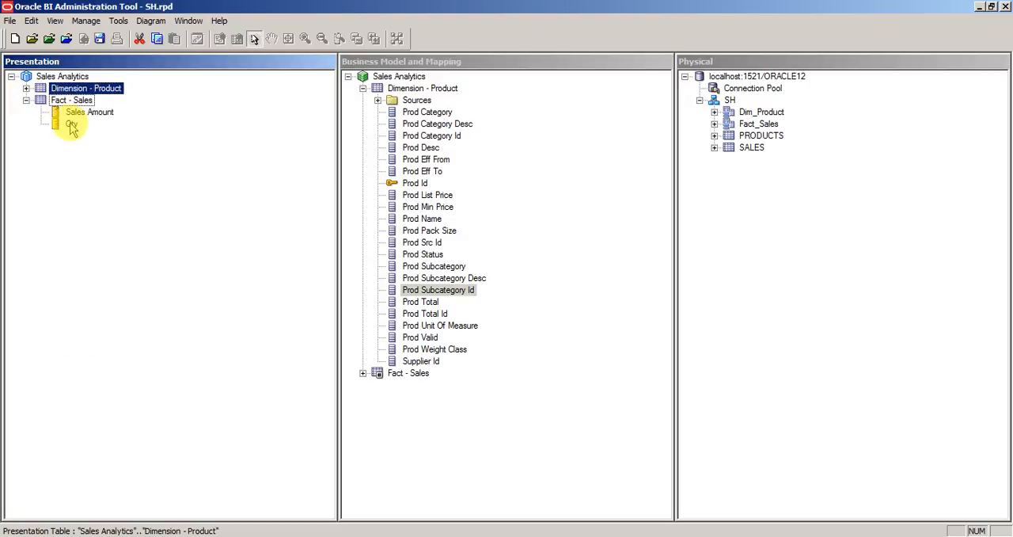
left_click(25, 100)
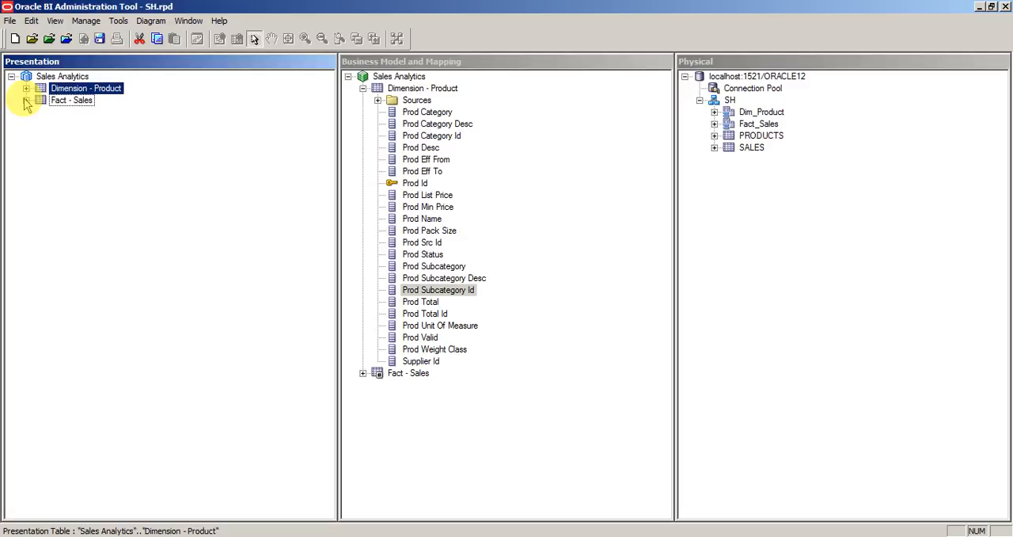
left_click(13, 76)
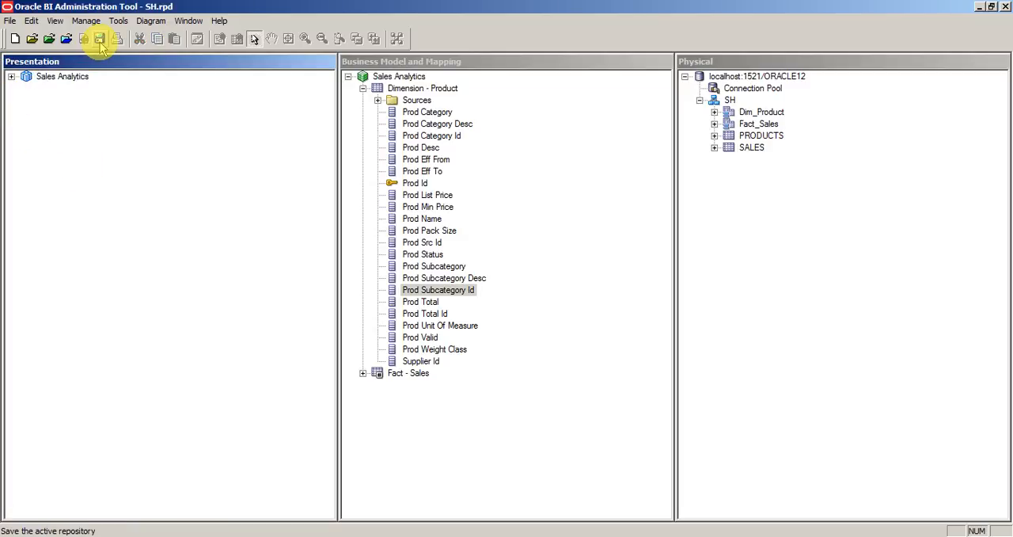
mouse_move(136, 188)
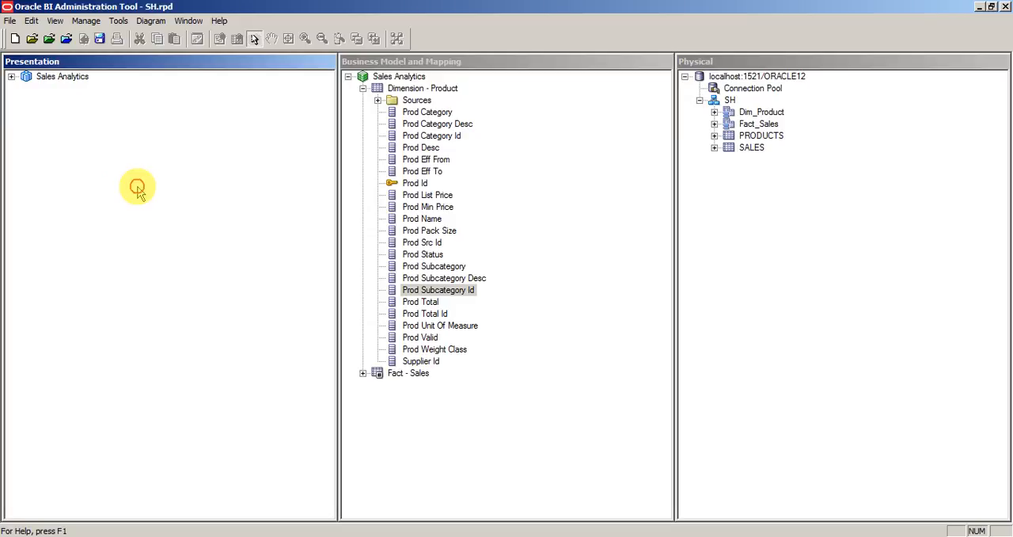
Step: Run a global consistency check on the repository and dismiss its no-errors result
left_click(363, 89)
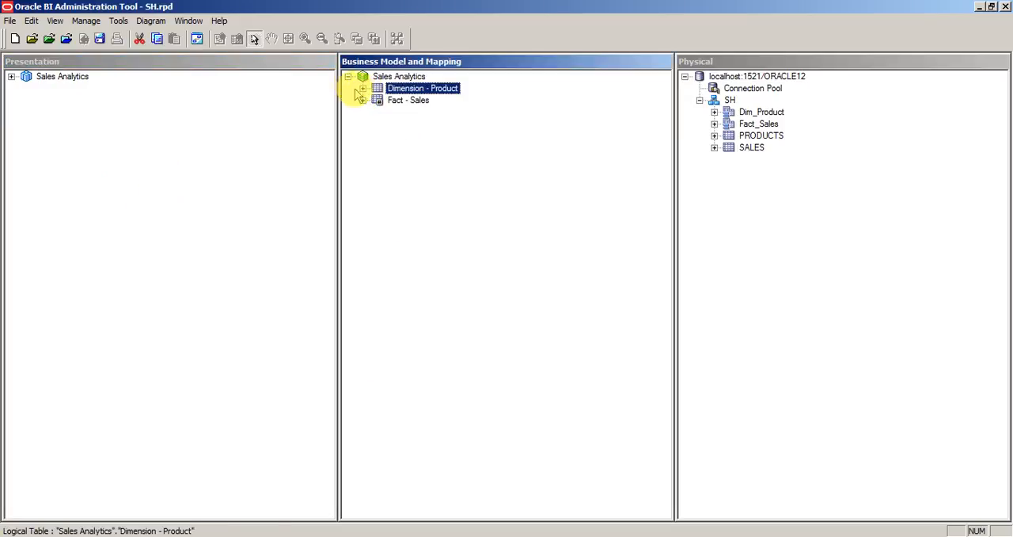
left_click(346, 76)
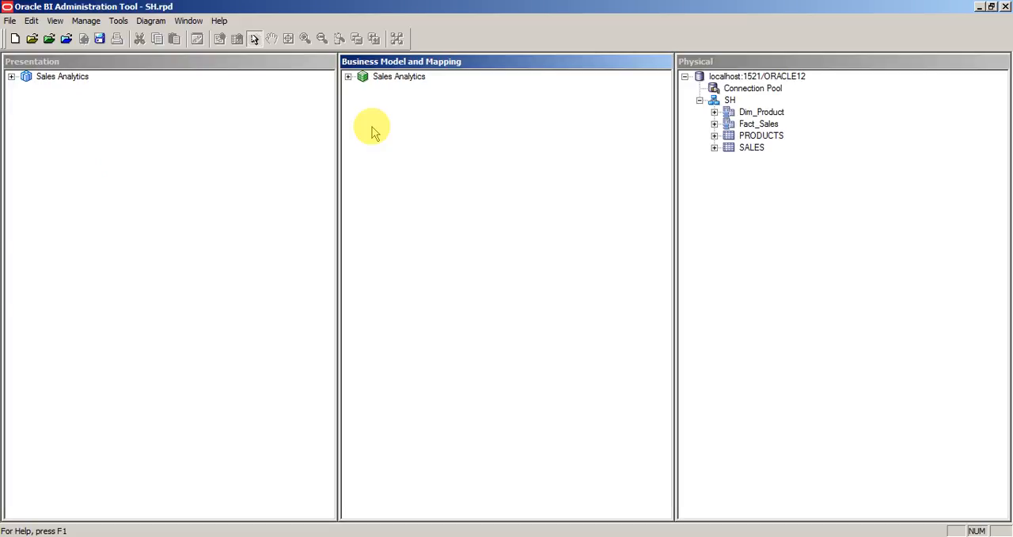
left_click(9, 20)
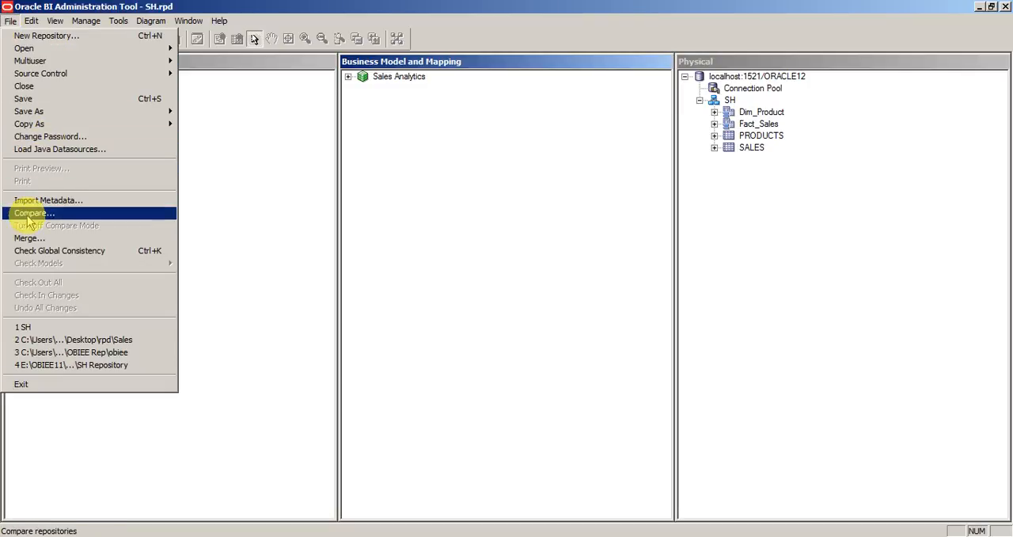
mouse_move(61, 250)
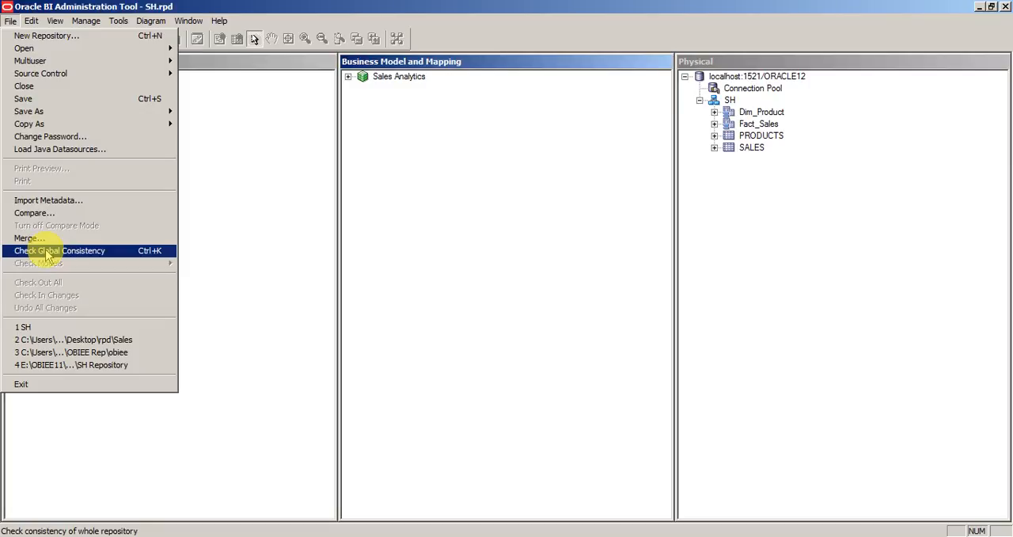
left_click(60, 250)
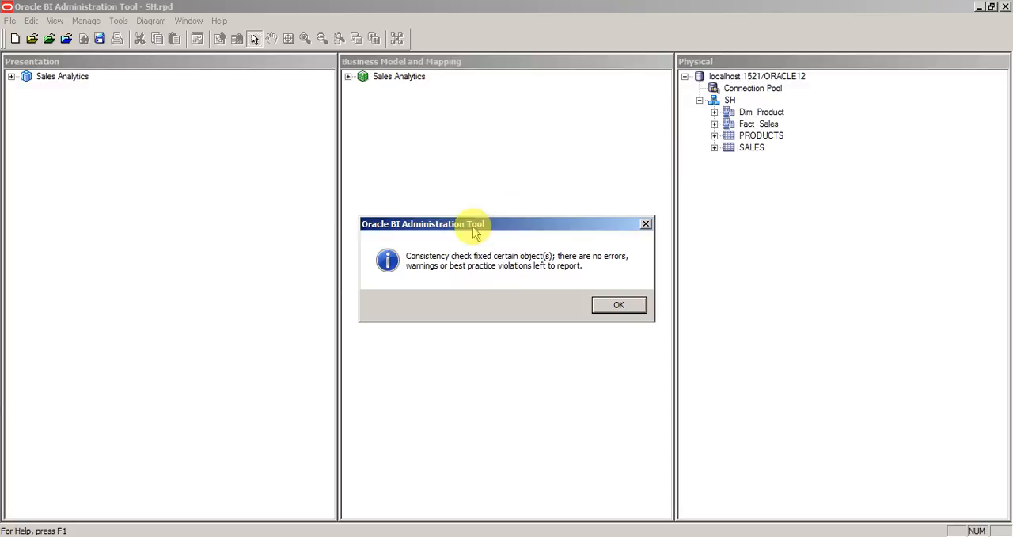
mouse_move(434, 252)
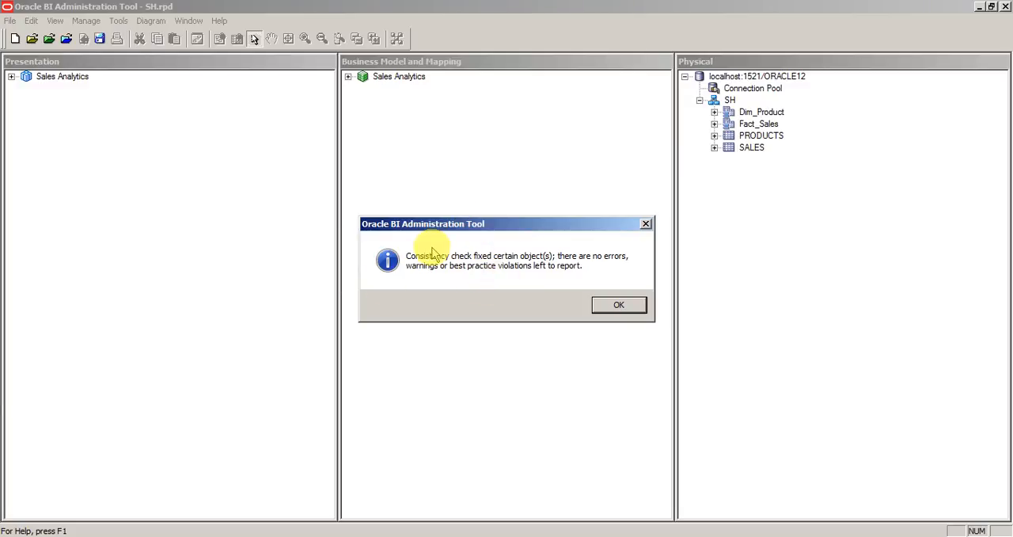
mouse_move(475, 272)
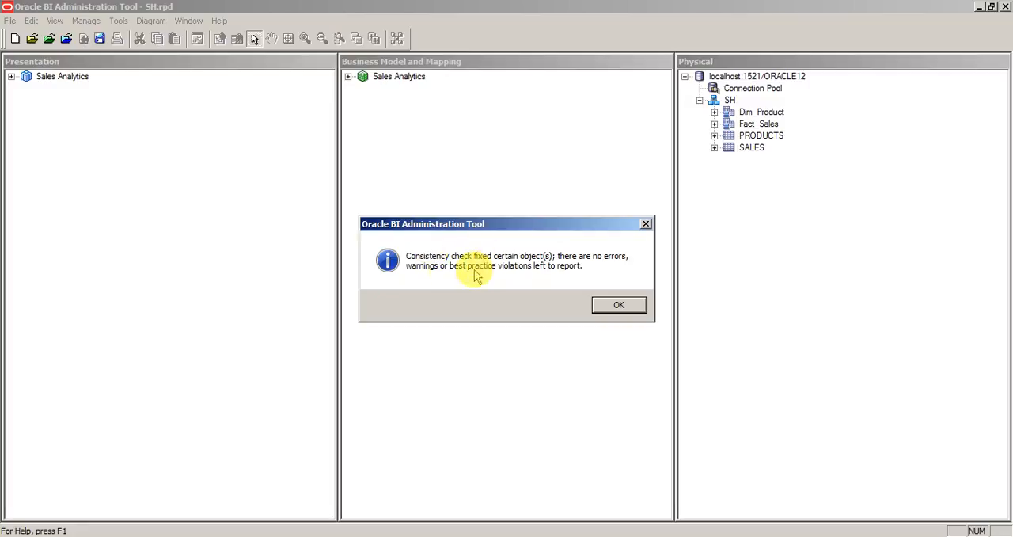
mouse_move(484, 281)
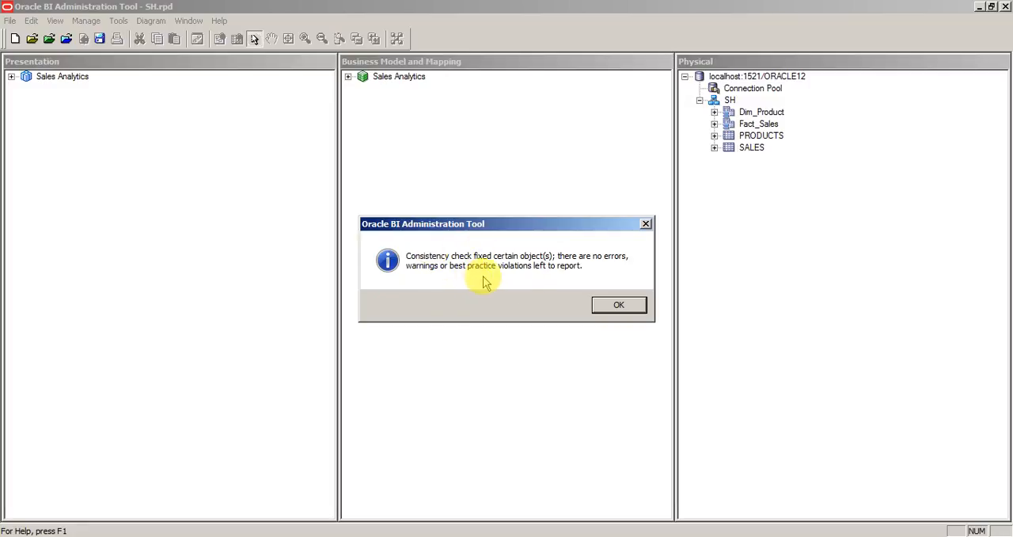
mouse_move(536, 273)
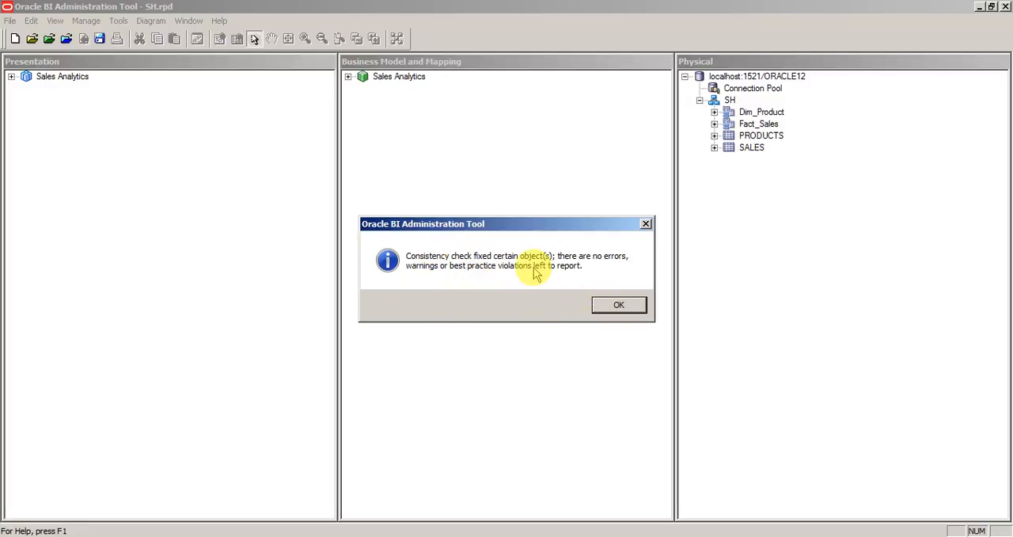
mouse_move(430, 288)
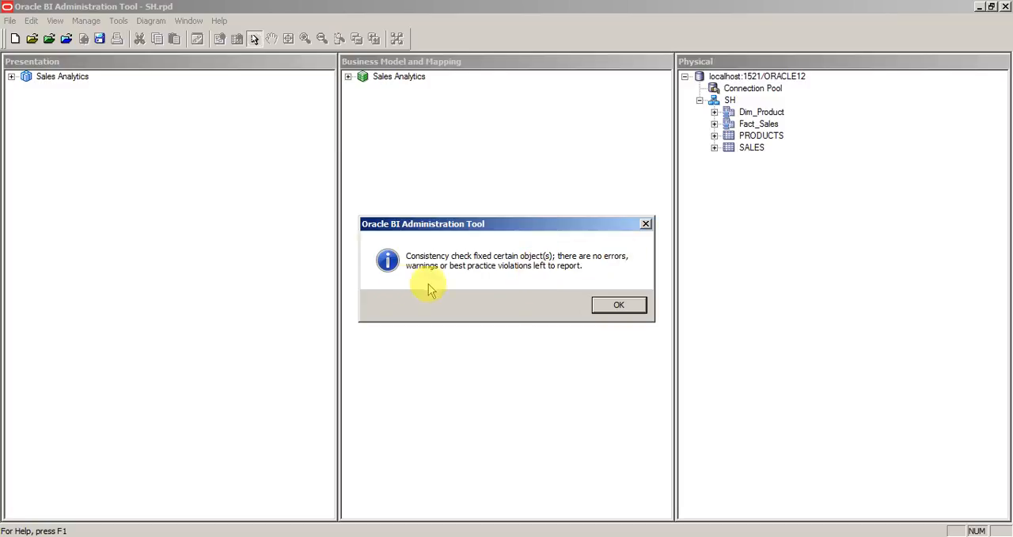
left_click(619, 304)
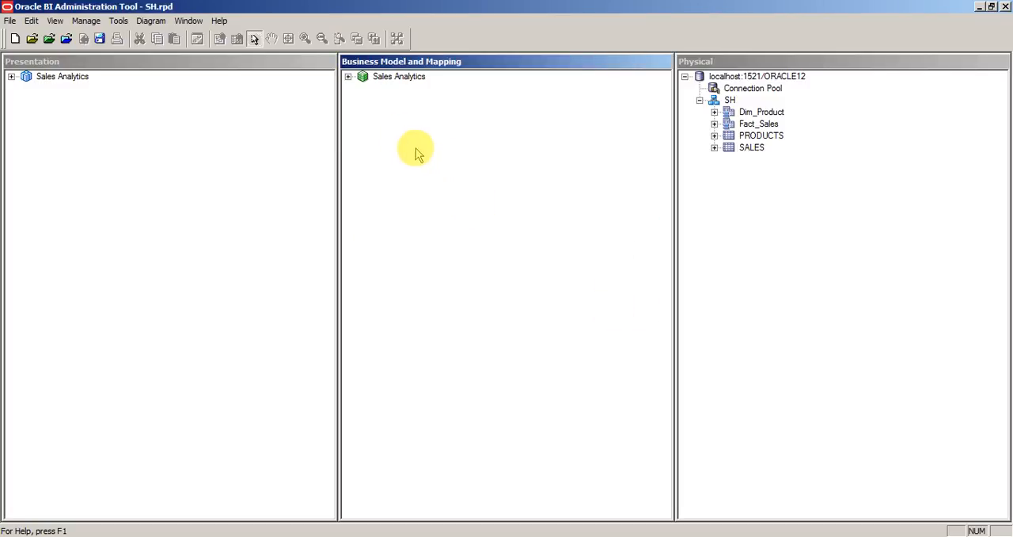
Step: Expand the Sales Analytics business model and dismiss its context menu without opening a diagram
left_click(348, 76)
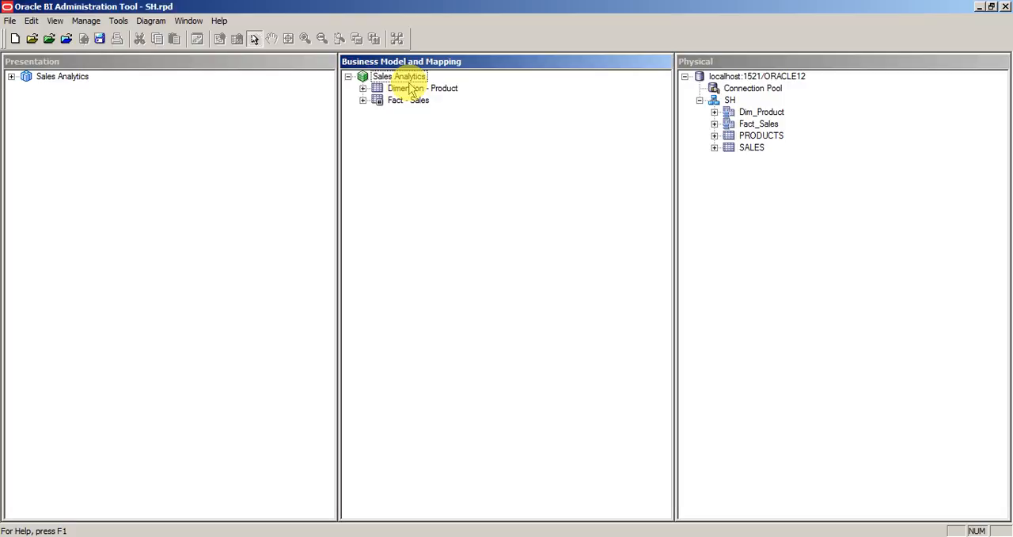
right_click(399, 76)
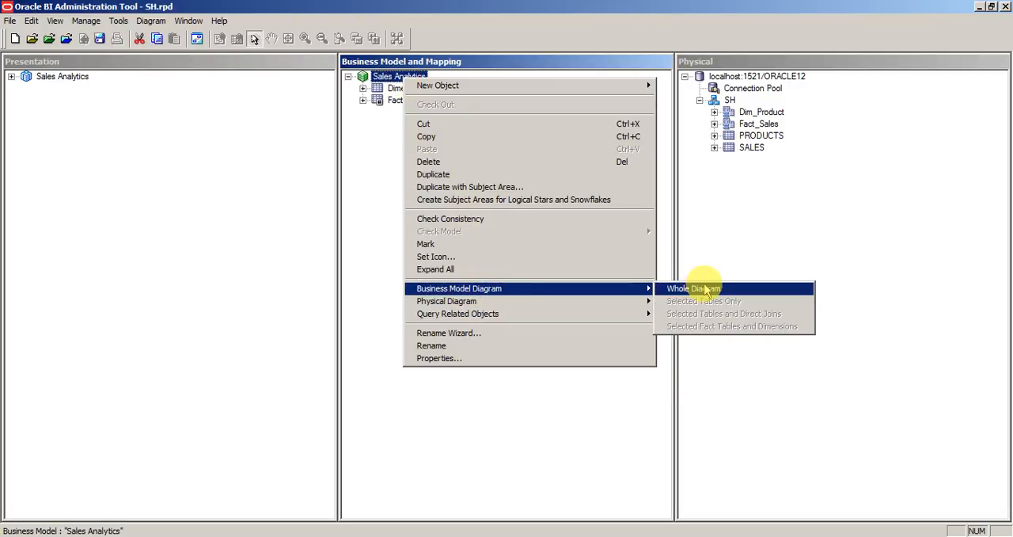
left_click(691, 288)
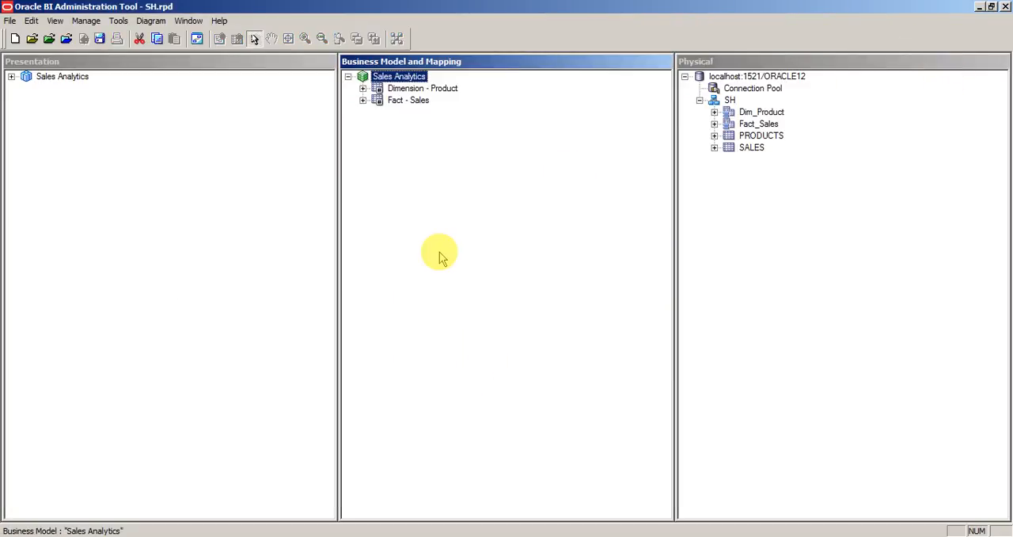
left_click(10, 20)
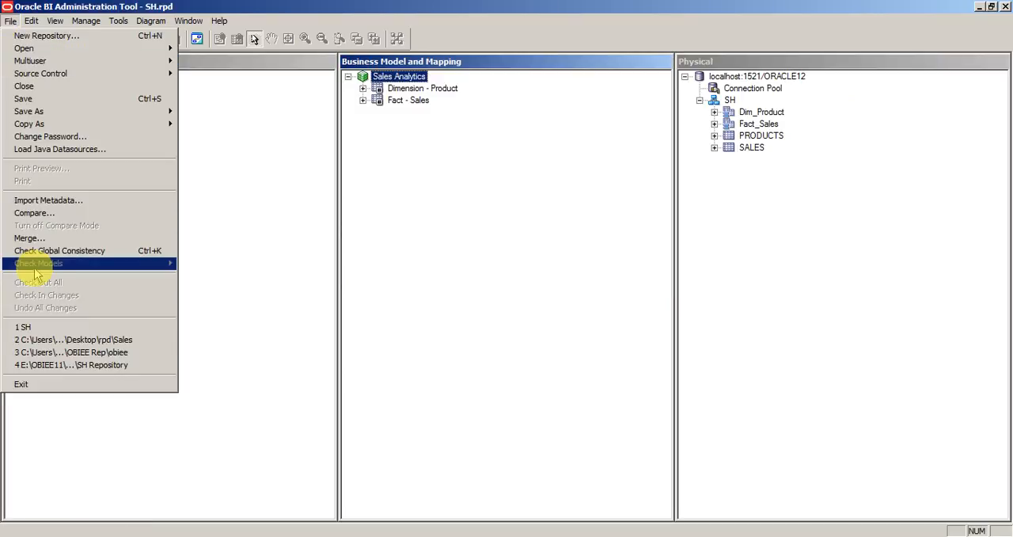
left_click(38, 263)
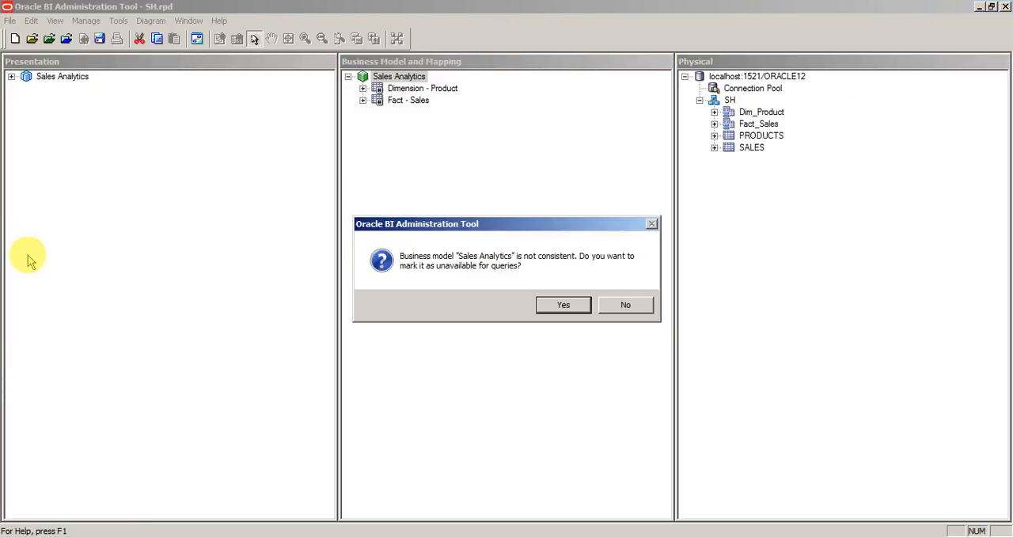
mouse_move(414, 261)
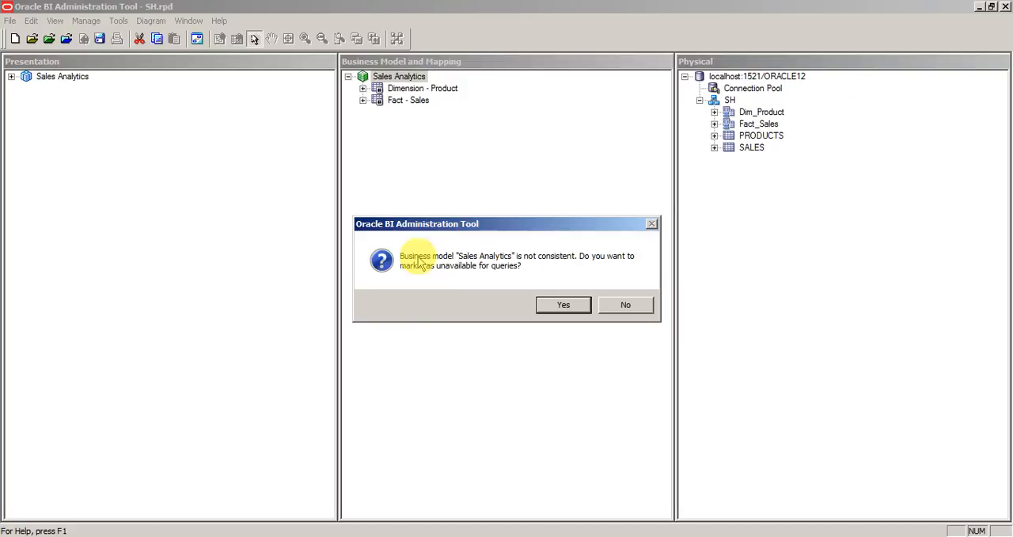
mouse_move(556, 261)
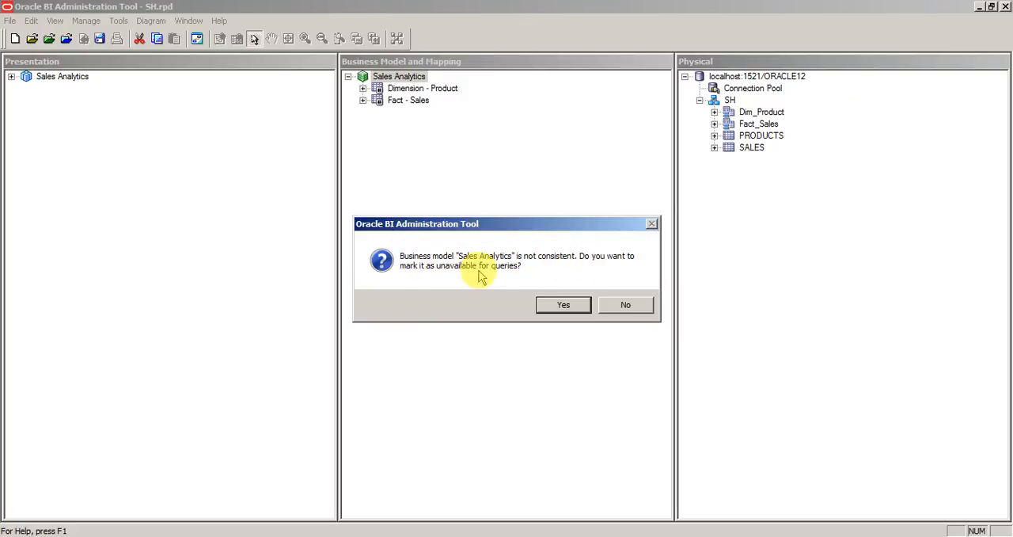
mouse_move(541, 266)
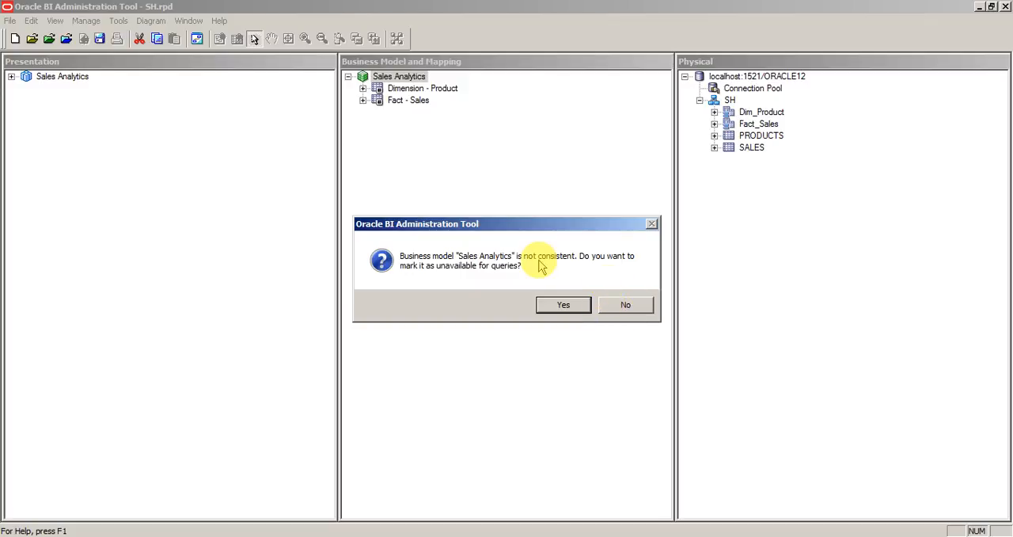
left_click(625, 304)
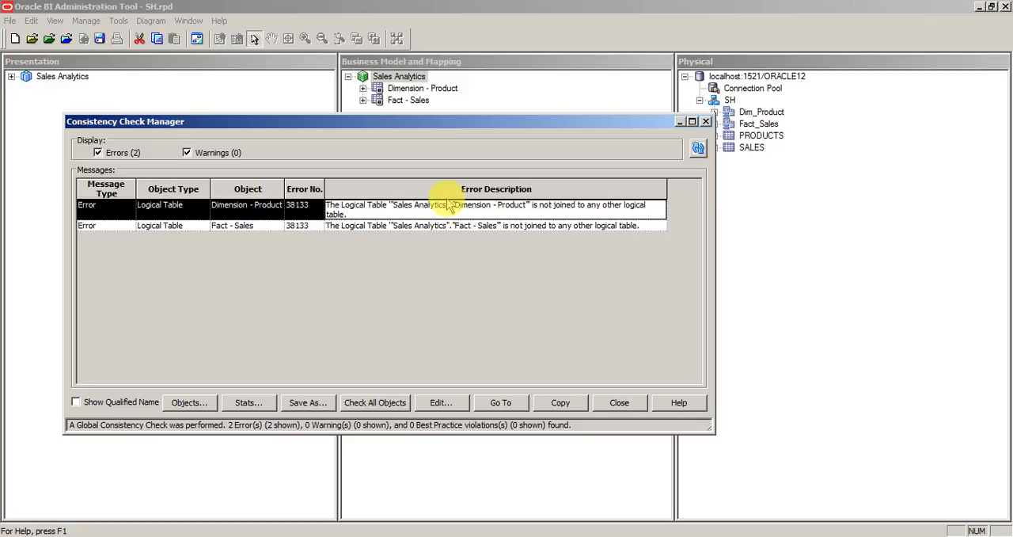
left_click(443, 224)
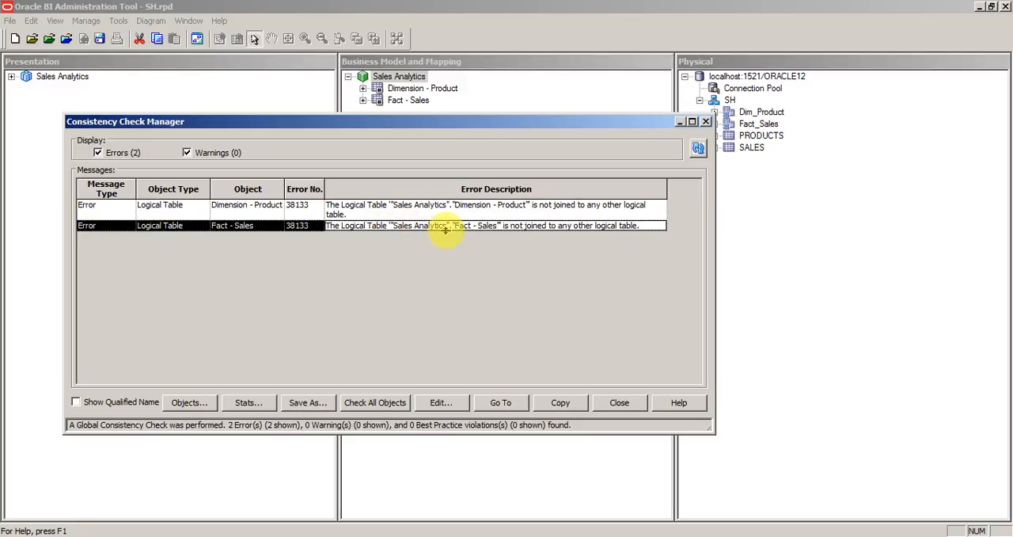
mouse_move(451, 330)
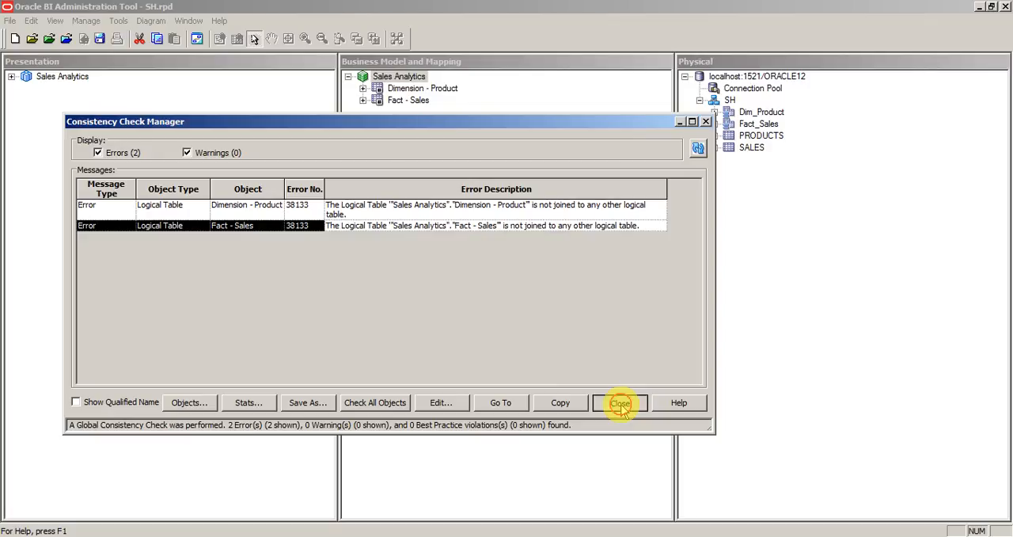
left_click(621, 402)
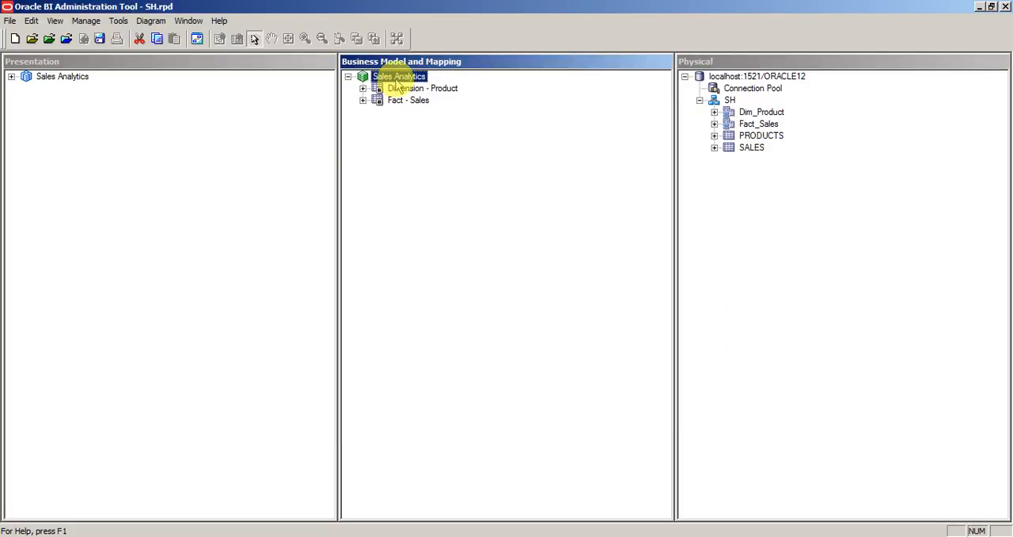
Step: Open the whole Sales Analytics business model diagram to join Fact - Sales to Dimension - Product
right_click(399, 76)
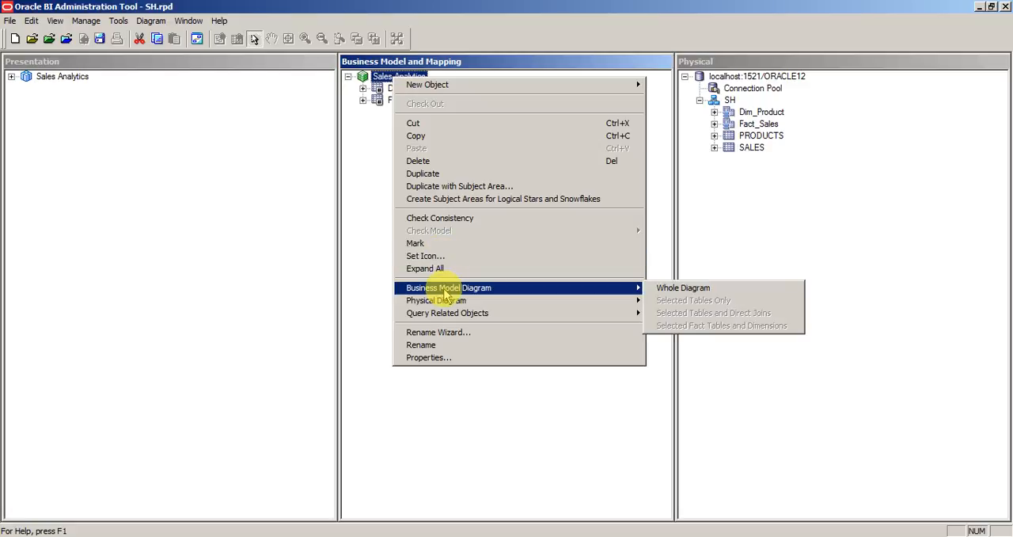
left_click(682, 288)
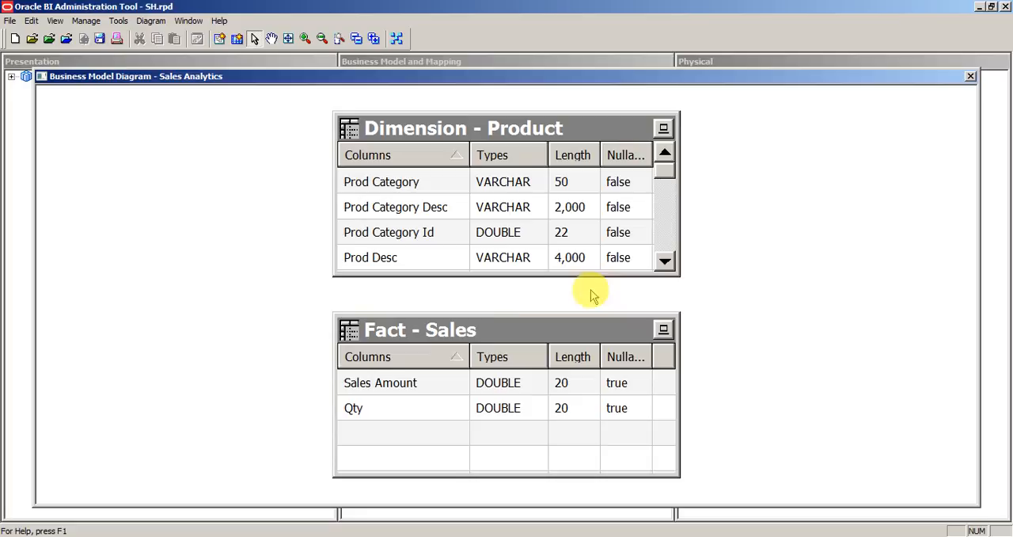
mouse_move(324, 158)
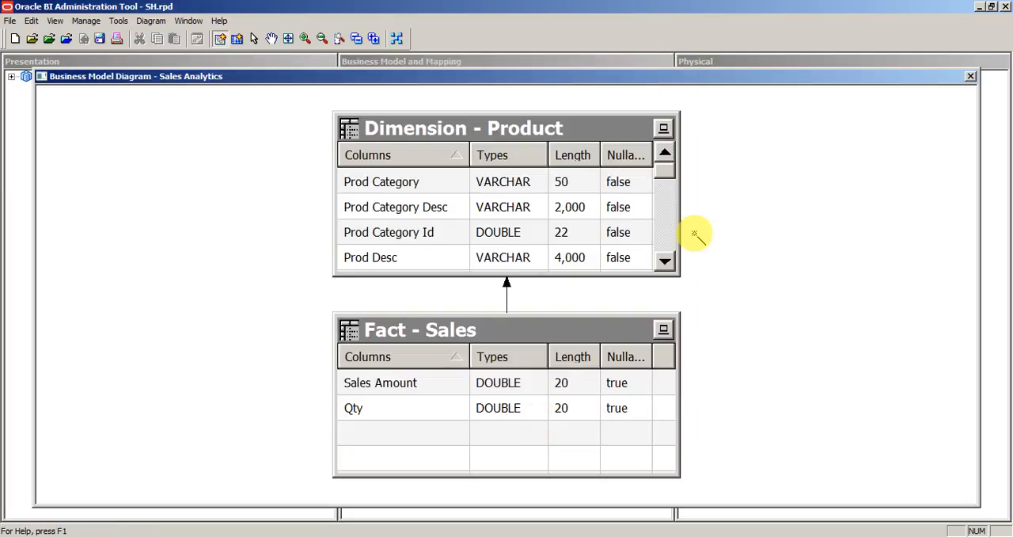
left_click(970, 76)
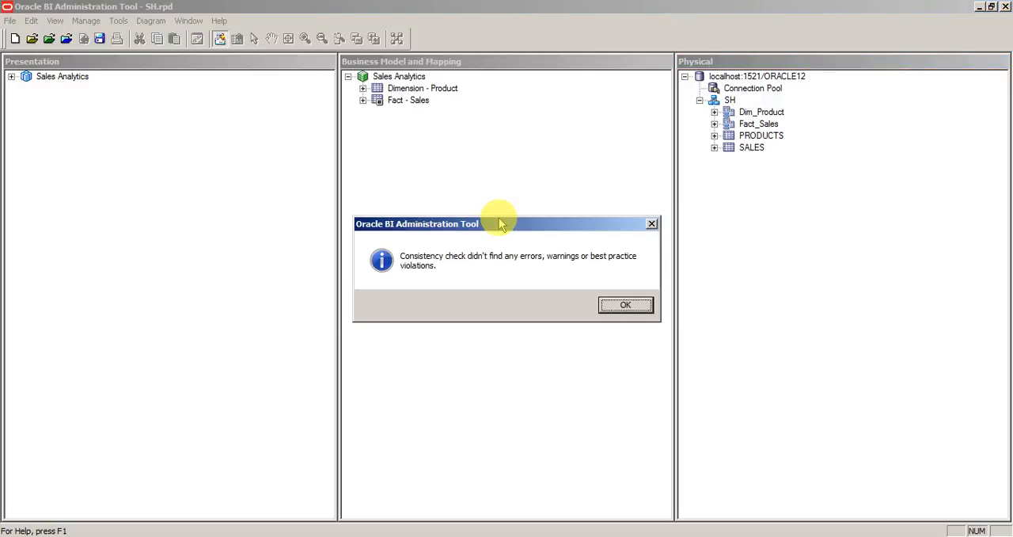
Step: Dismiss the no-errors consistency message and bring up the File commands to save the repository
left_click(626, 304)
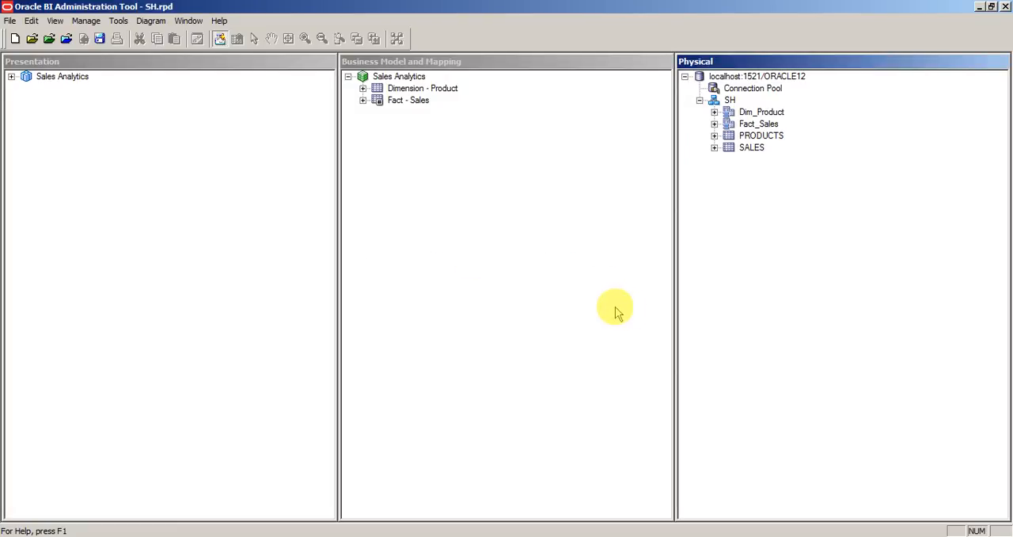
mouse_move(430, 277)
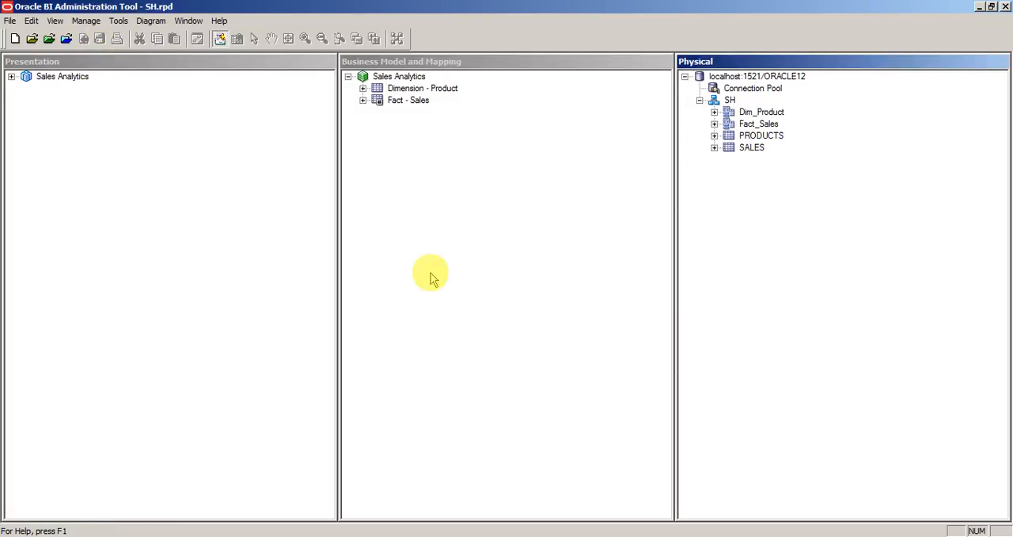
mouse_move(9, 19)
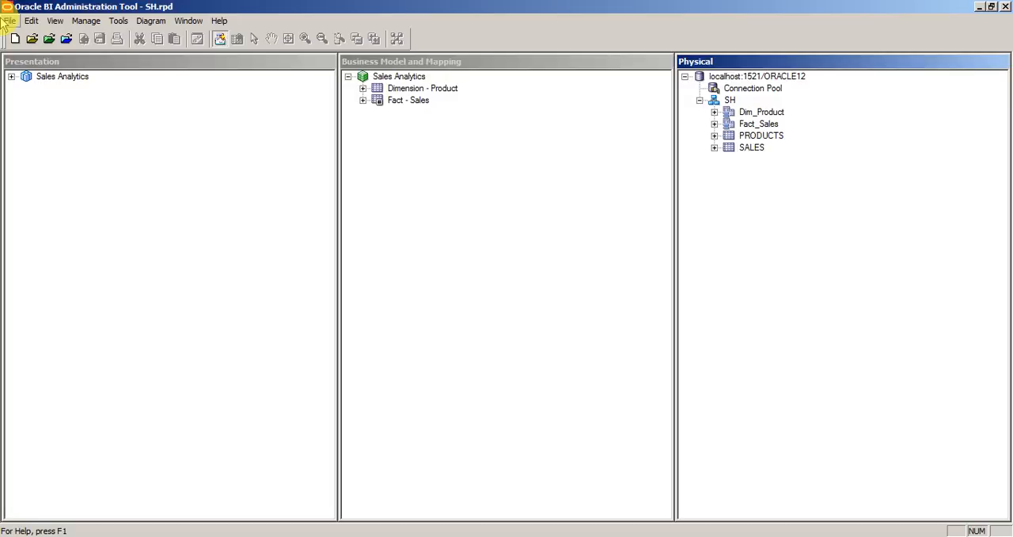
left_click(9, 20)
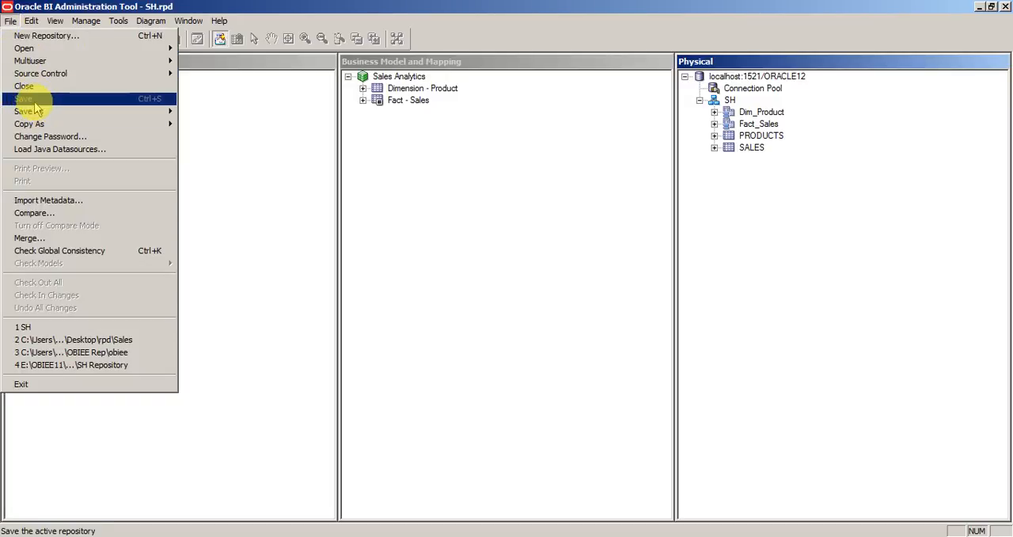
mouse_move(209, 120)
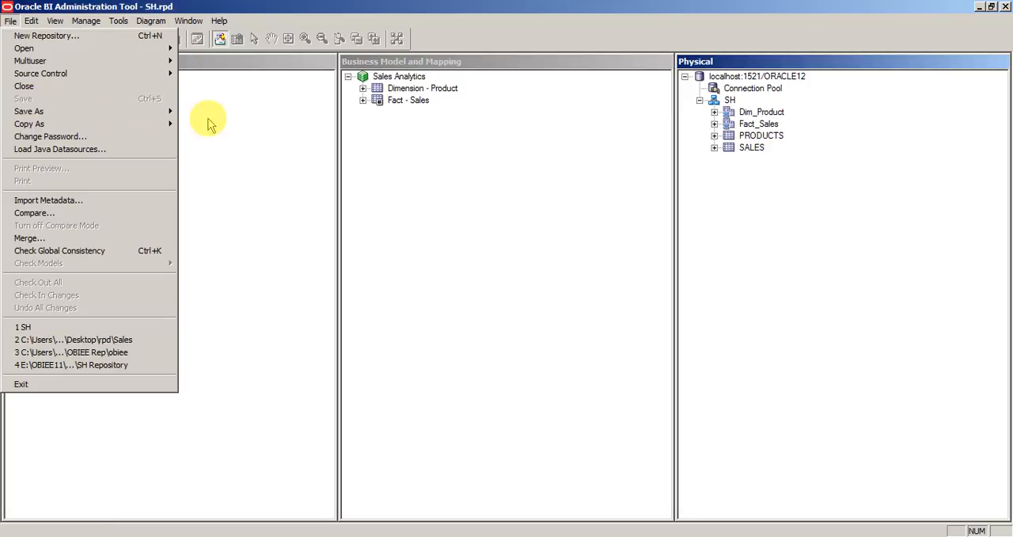